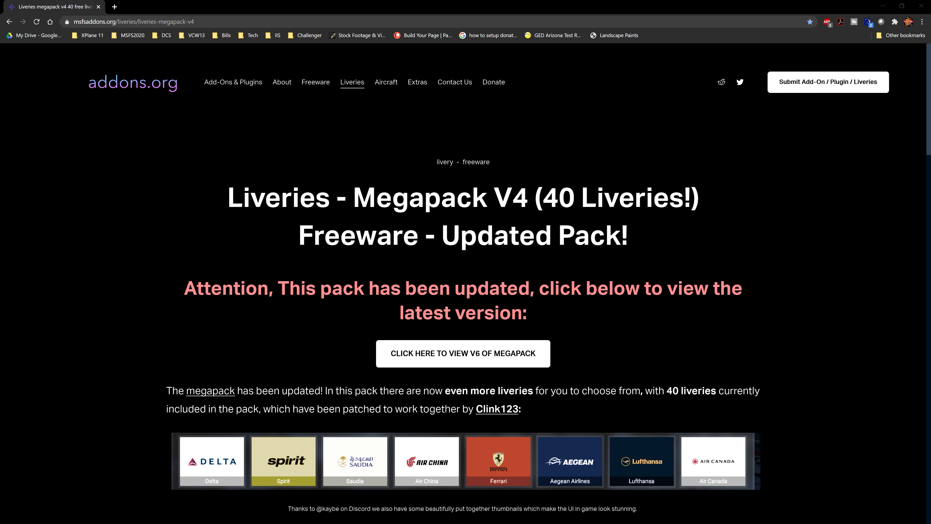
{"action": "mouse_move", "coordinate": [241, 54]}
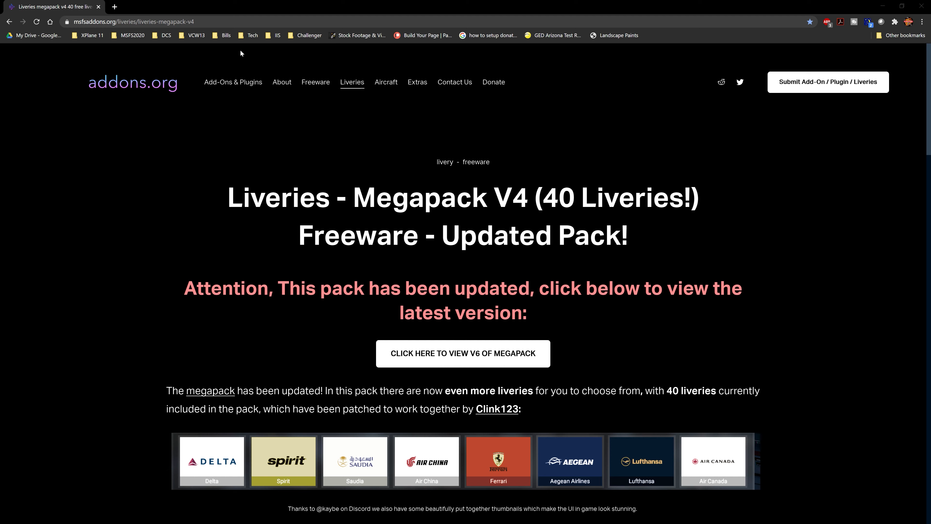
{"action": "mouse_move", "coordinate": [120, 87]}
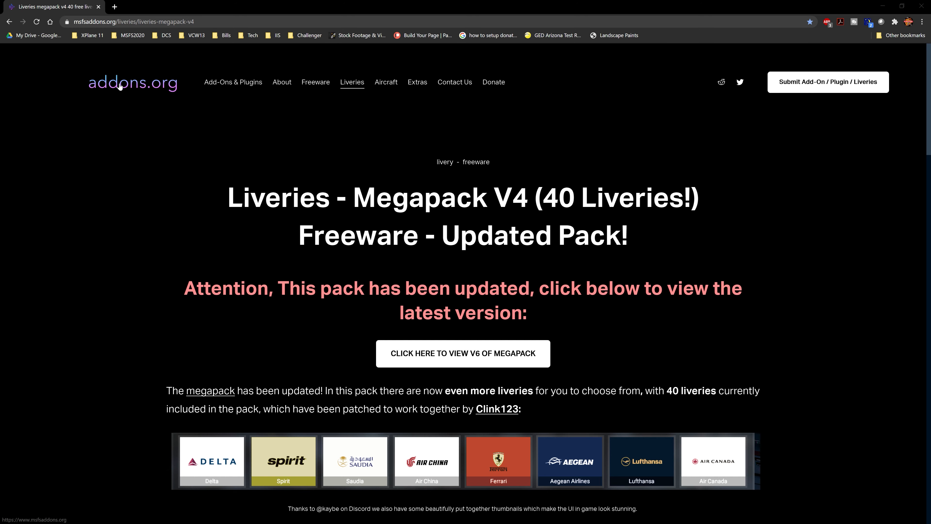
{"action": "mouse_move", "coordinate": [143, 60]}
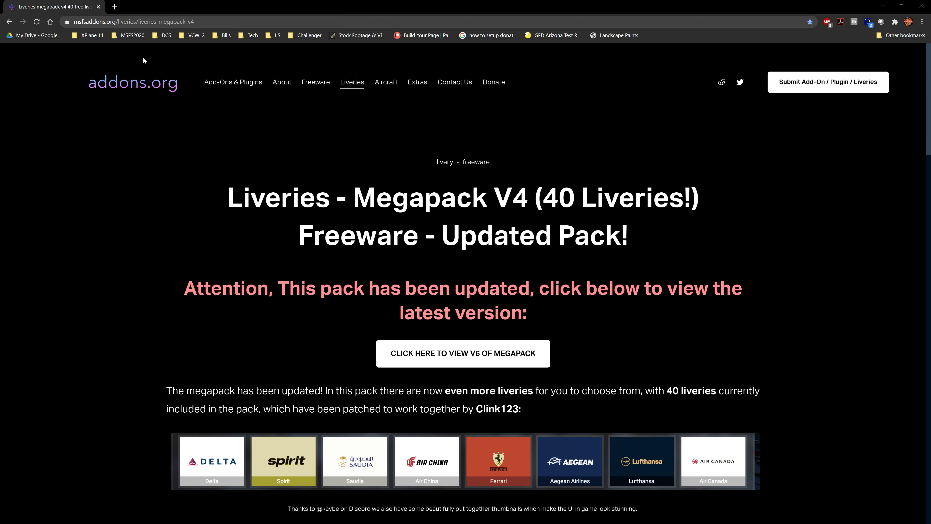
Return to the msfsaddons.org home page via the site logo
{"action": "left_click", "coordinate": [132, 83]}
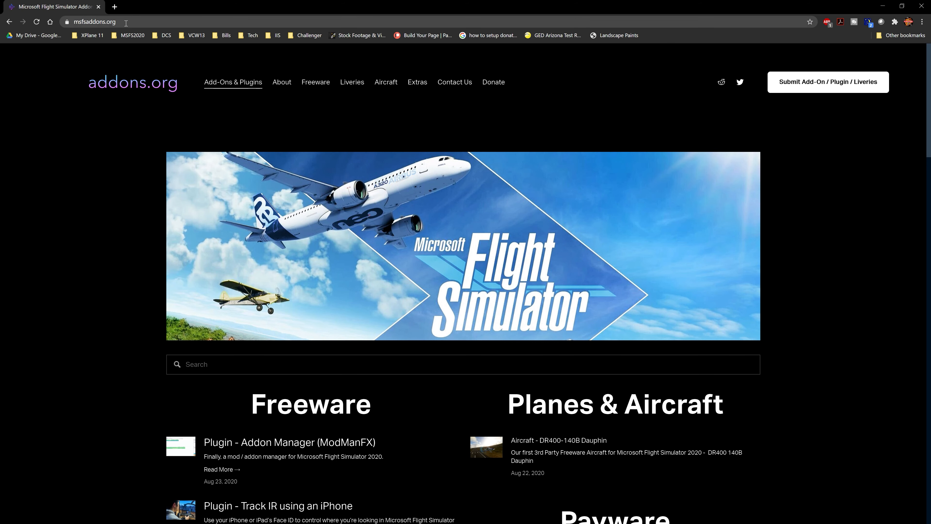
Browse the Liveries listing down to the bottom and back to the top
{"action": "left_click", "coordinate": [351, 82]}
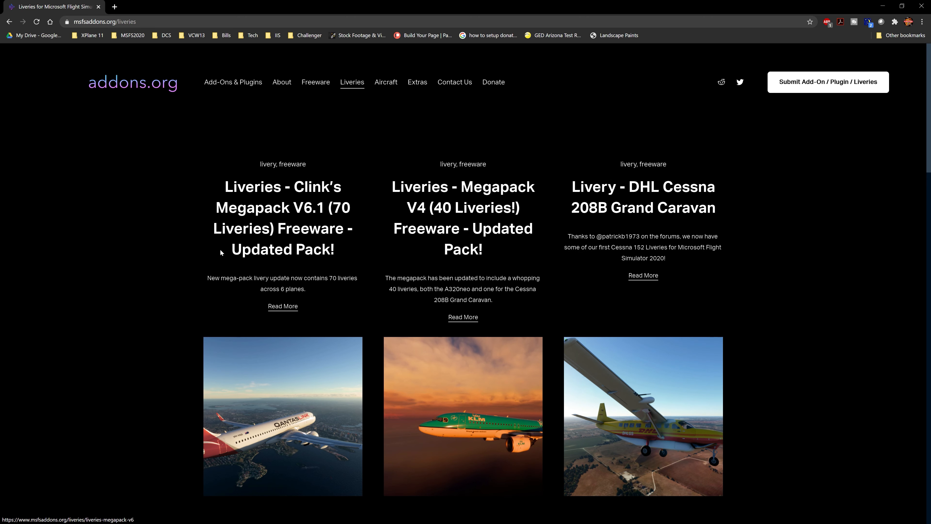
{"action": "mouse_move", "coordinate": [307, 219]}
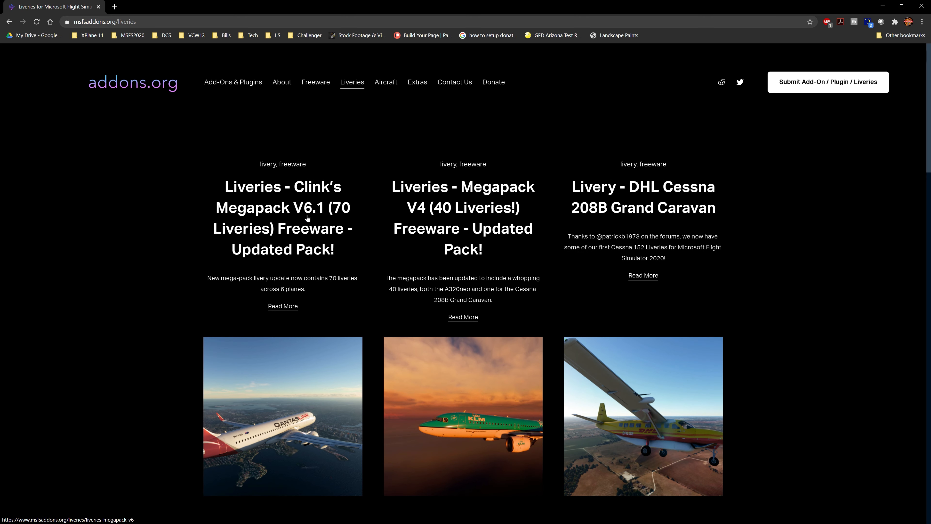
{"action": "mouse_move", "coordinate": [312, 289]}
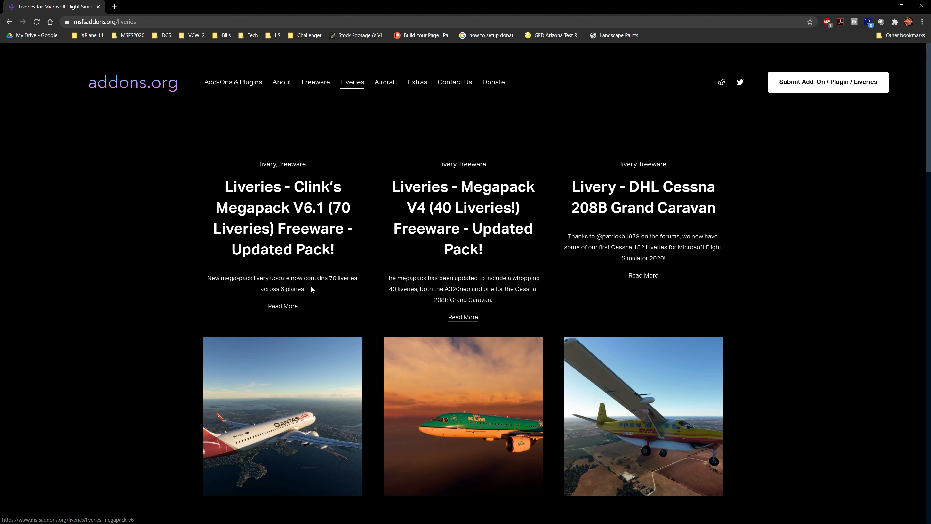
{"action": "mouse_move", "coordinate": [620, 429]}
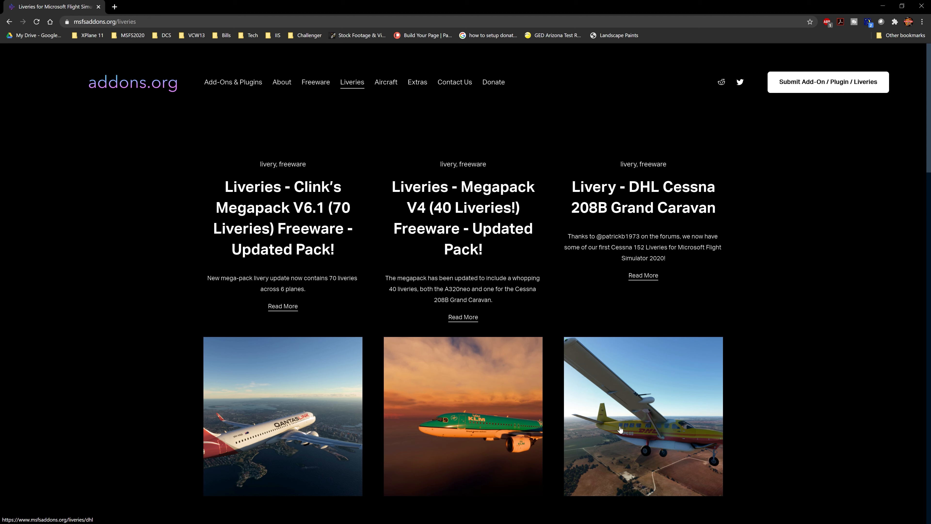
{"action": "mouse_move", "coordinate": [569, 445]}
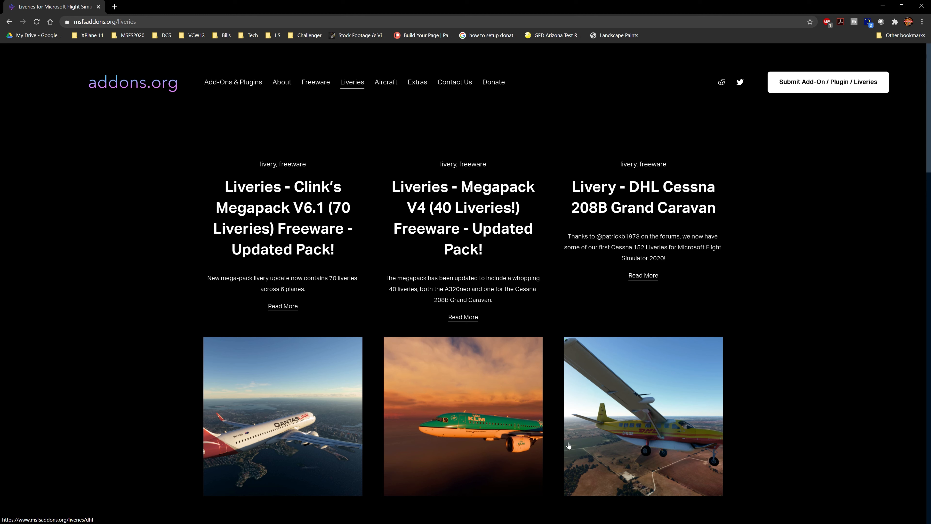
{"action": "mouse_move", "coordinate": [373, 415]}
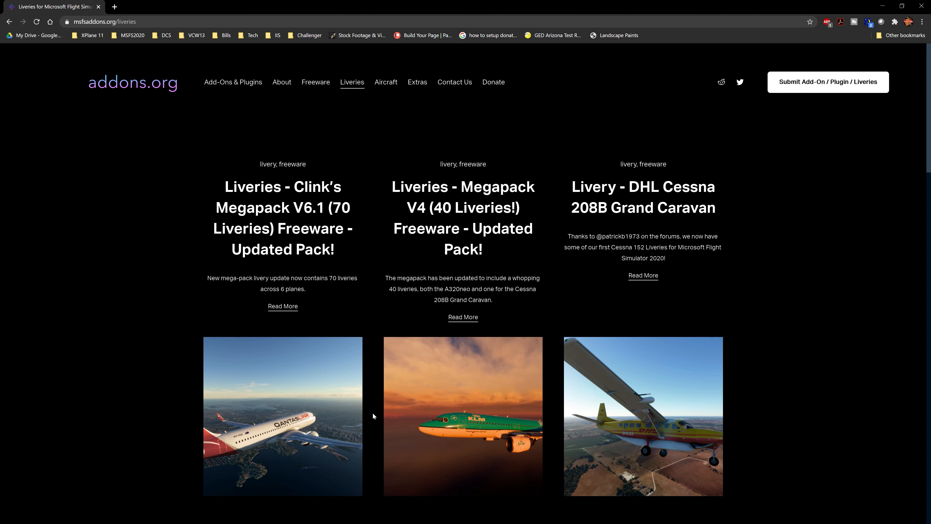
{"action": "mouse_move", "coordinate": [283, 432]}
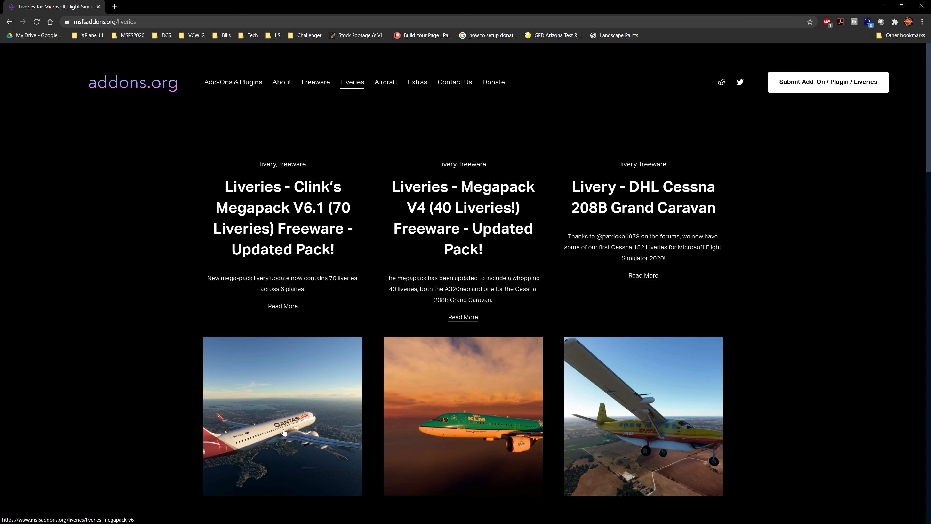
{"action": "scroll", "scroll_direction": "down", "scroll_amount": 3}
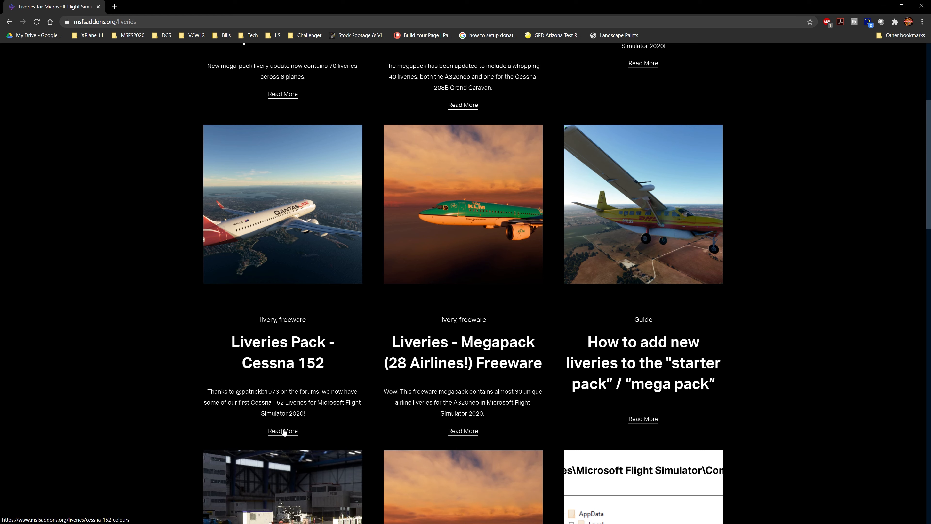
{"action": "scroll", "scroll_direction": "down", "scroll_amount": 3}
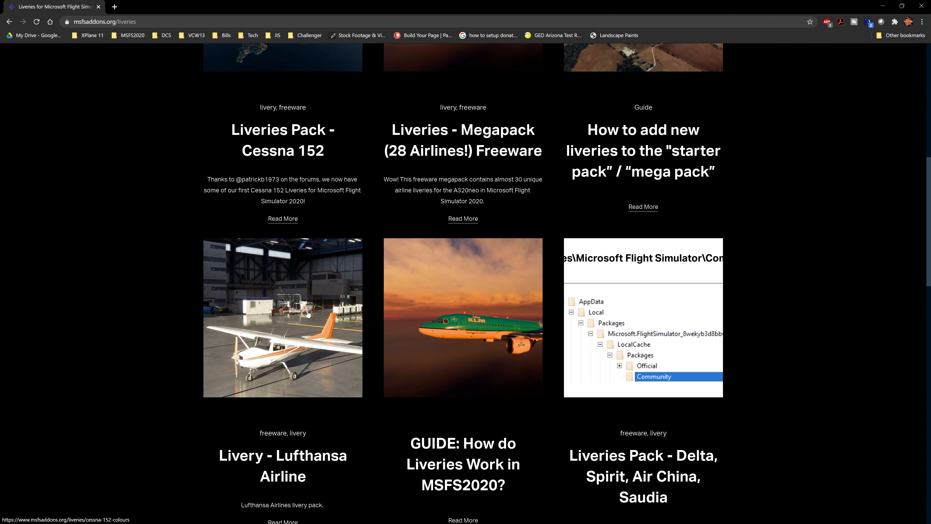
{"action": "scroll", "scroll_direction": "down", "scroll_amount": 3}
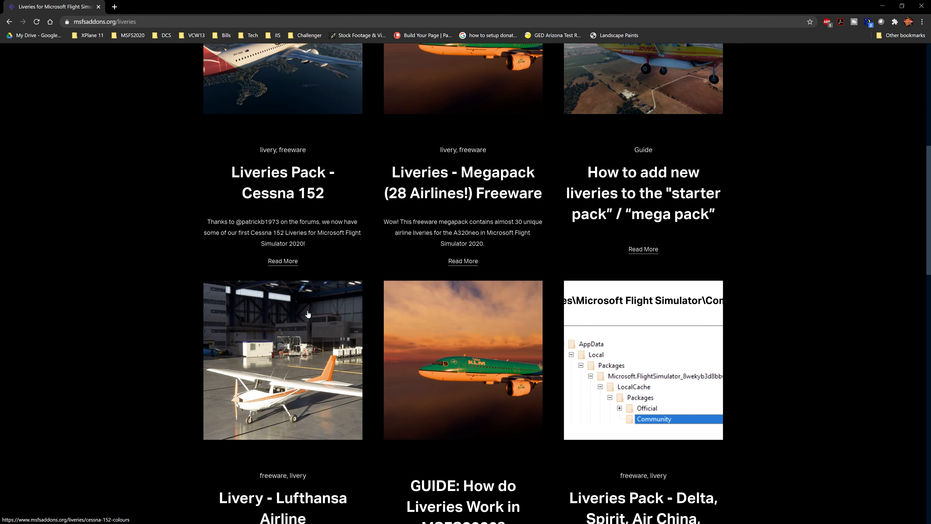
{"action": "mouse_move", "coordinate": [299, 314]}
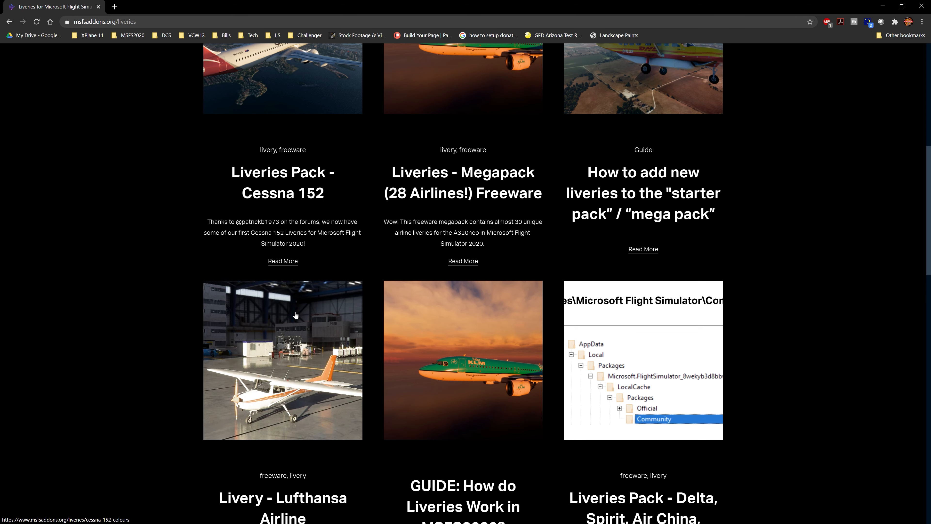
{"action": "scroll", "scroll_direction": "down", "scroll_amount": 3}
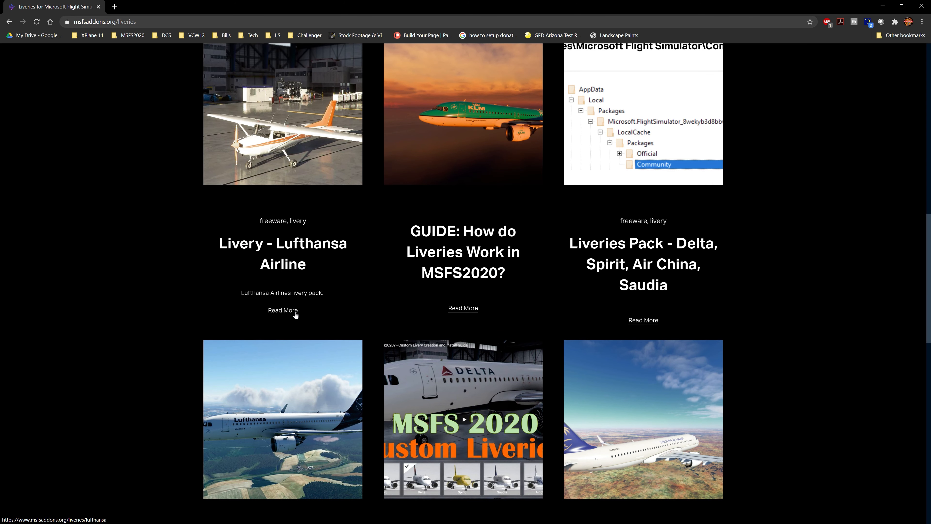
{"action": "mouse_move", "coordinate": [481, 264]}
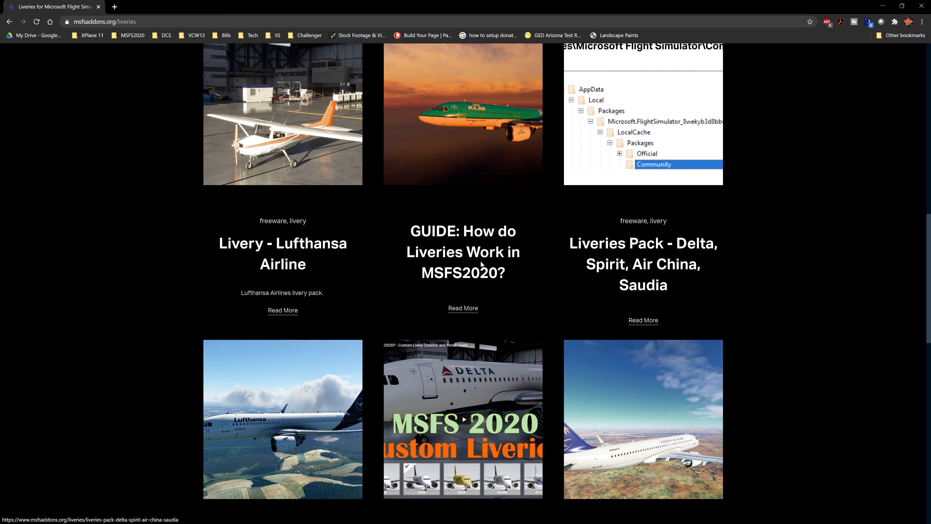
{"action": "mouse_move", "coordinate": [326, 268]}
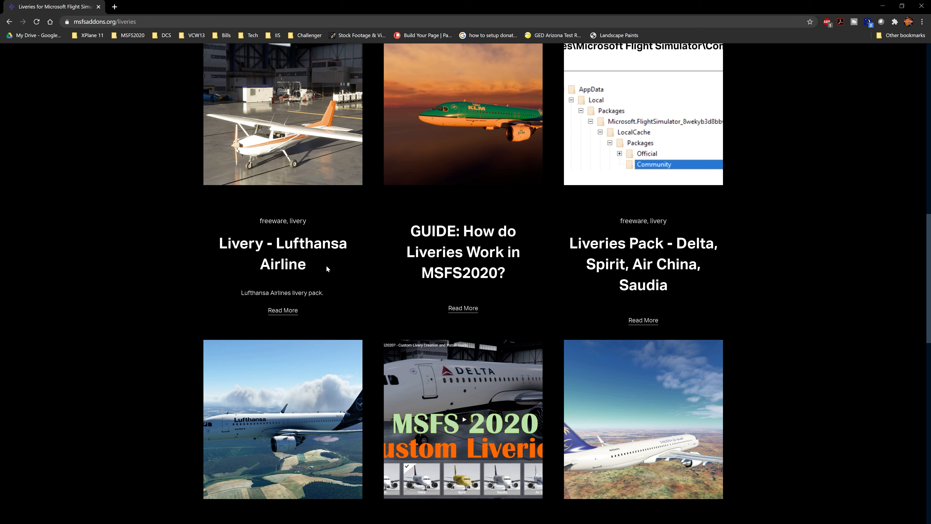
{"action": "scroll", "scroll_direction": "down", "scroll_amount": 3}
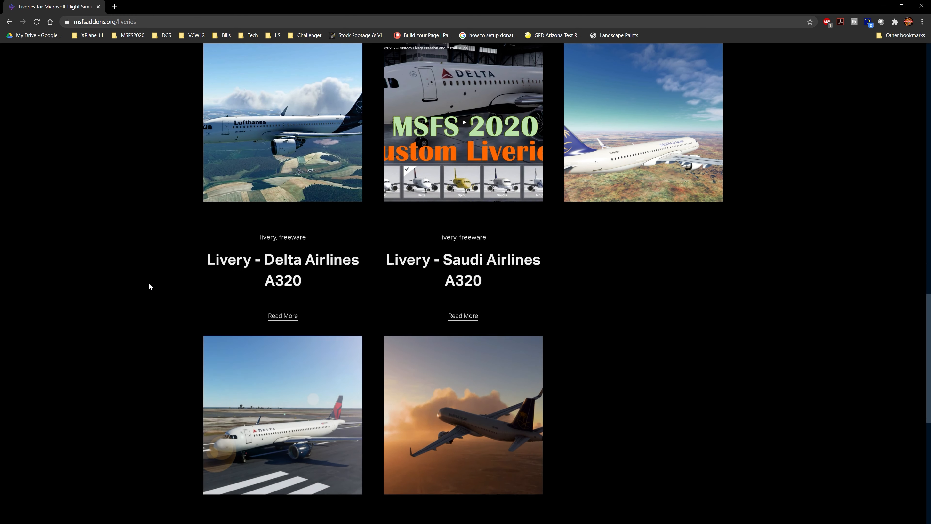
{"action": "scroll", "scroll_direction": "down", "scroll_amount": 3}
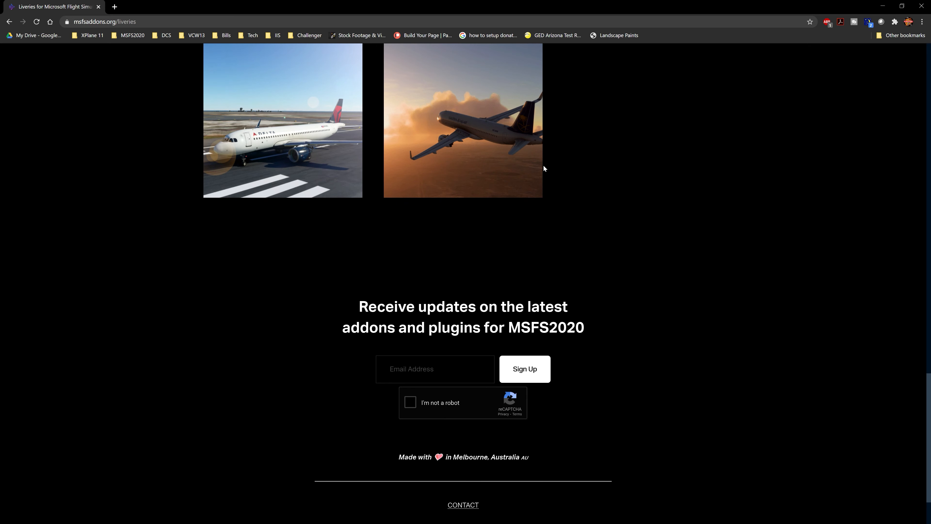
{"action": "scroll", "scroll_direction": "up", "scroll_amount": 3}
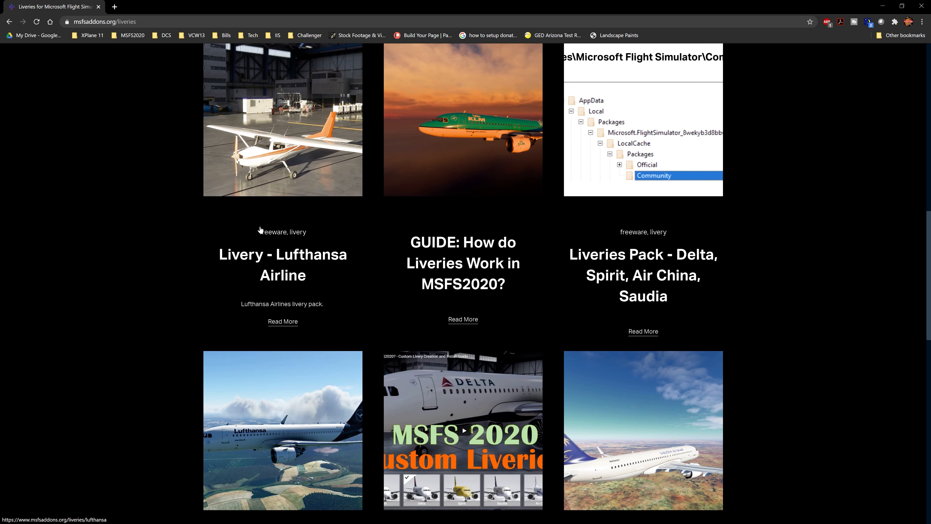
{"action": "scroll", "scroll_direction": "up", "scroll_amount": 3}
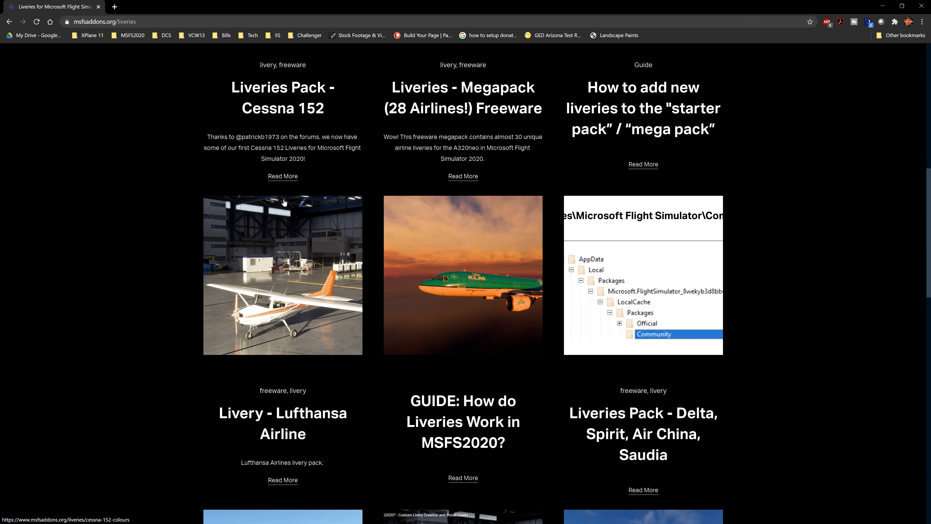
{"action": "scroll", "scroll_direction": "up", "scroll_amount": 3}
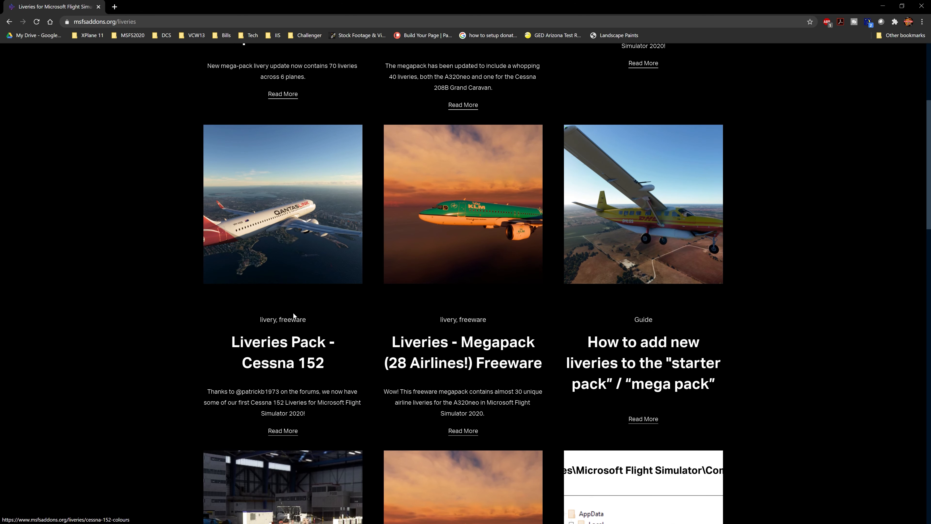
{"action": "scroll", "scroll_direction": "up", "scroll_amount": 3}
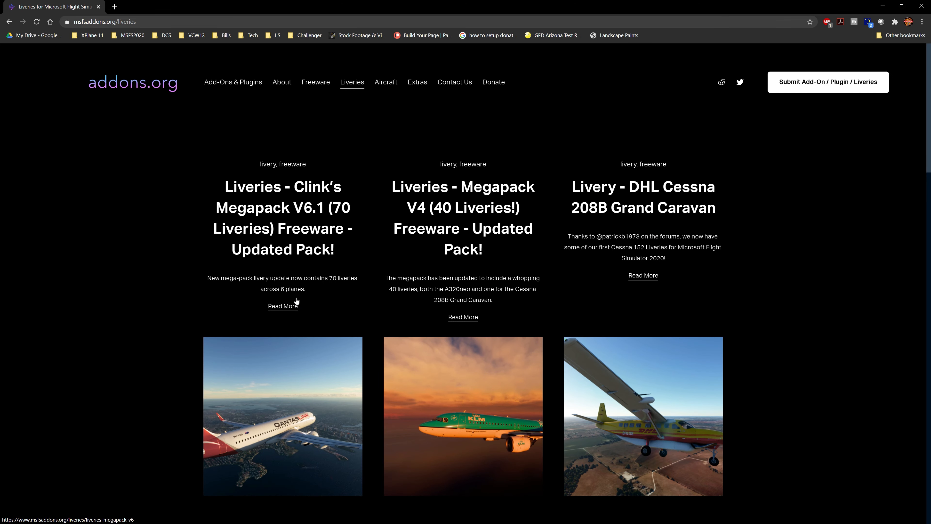
Open the Megapack V6.1 (70 Liveries) page, backing out to the list once and reopening it
{"action": "left_click", "coordinate": [283, 306]}
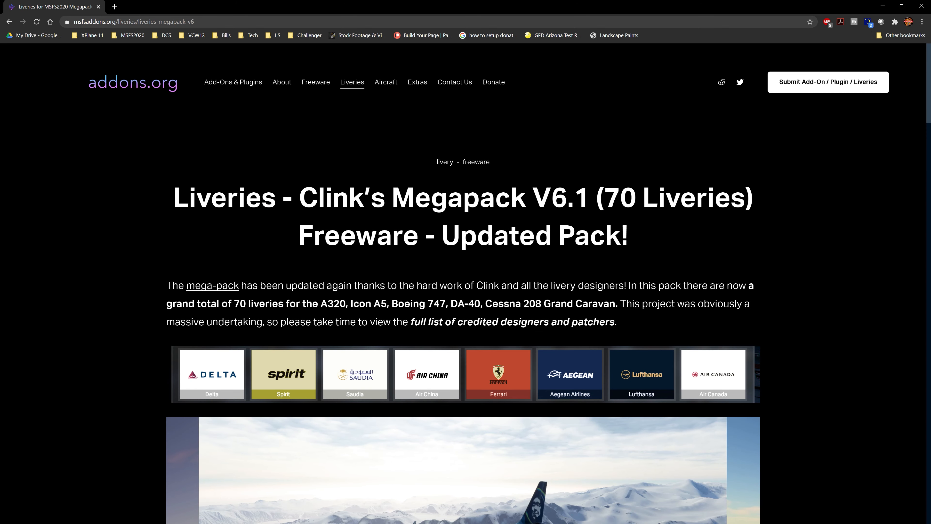
{"action": "left_click", "coordinate": [352, 82]}
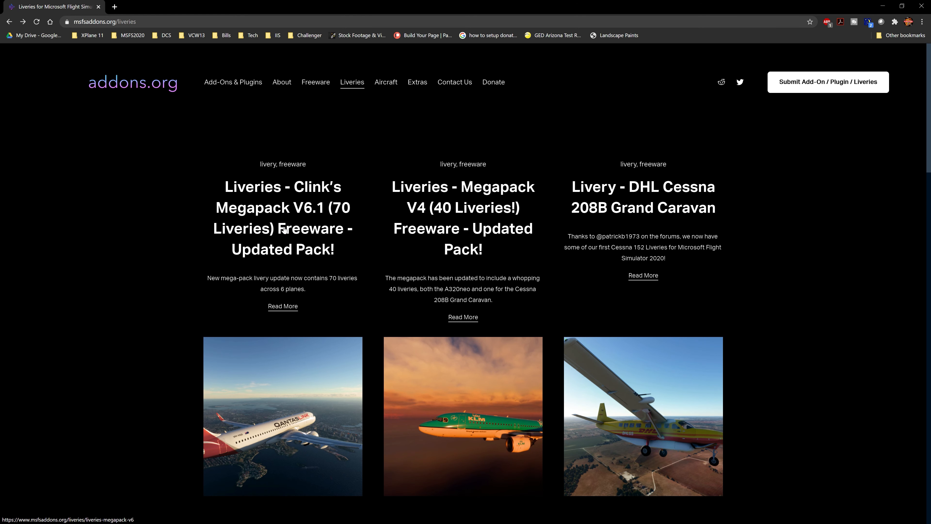
{"action": "mouse_move", "coordinate": [301, 211]}
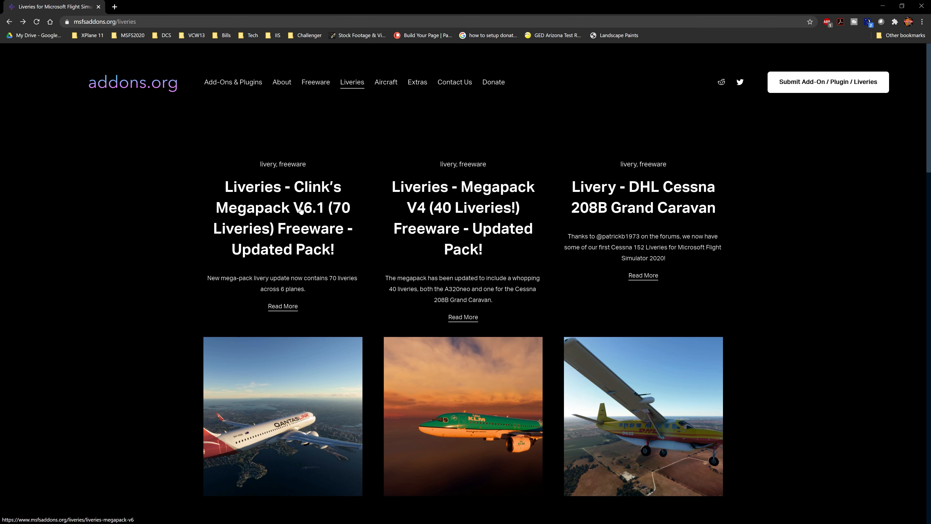
{"action": "left_click", "coordinate": [283, 306]}
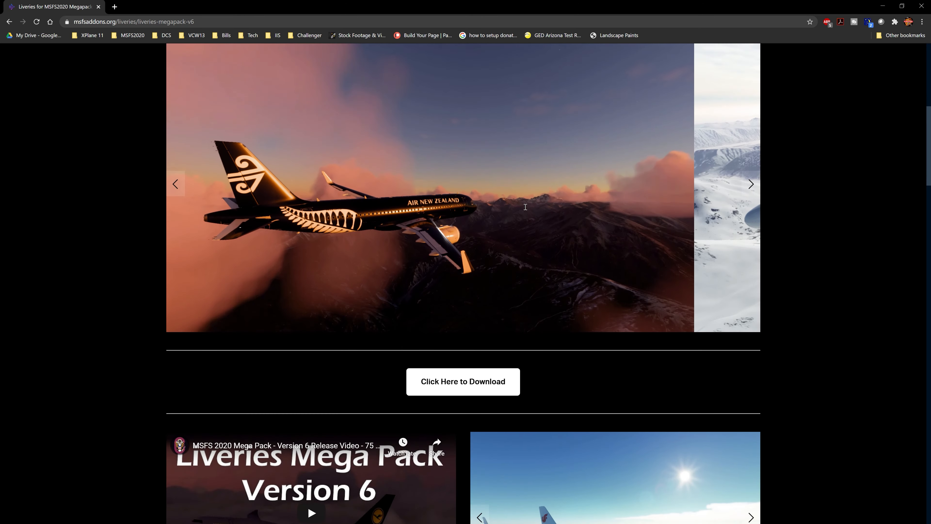
Start the 384 MB liveriesmegapack.zip download from MediaFire and close the MediaFire page
{"action": "left_click", "coordinate": [462, 381]}
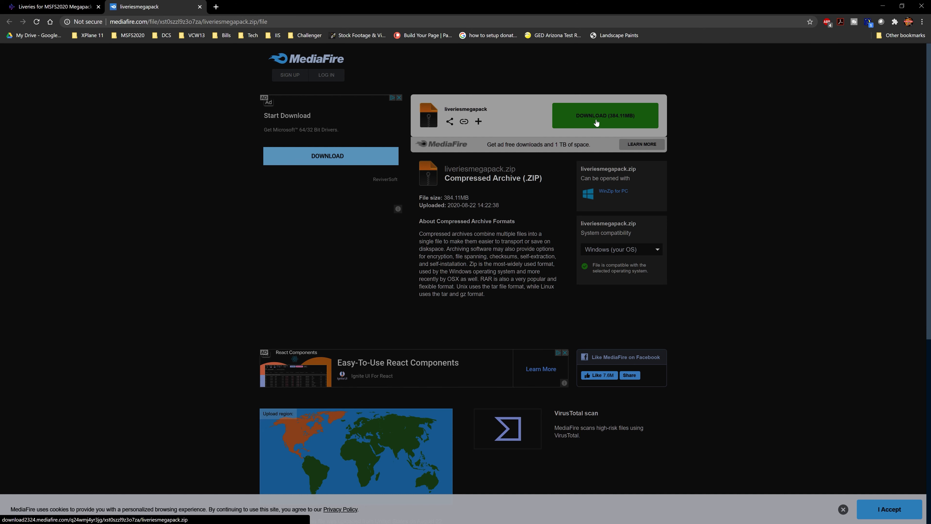
{"action": "left_click", "coordinate": [605, 115]}
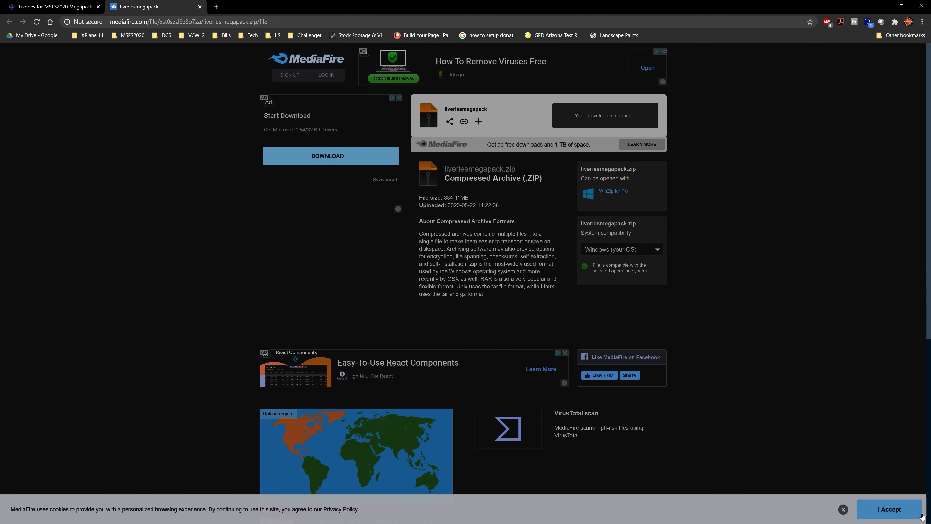
{"action": "left_click", "coordinate": [888, 508]}
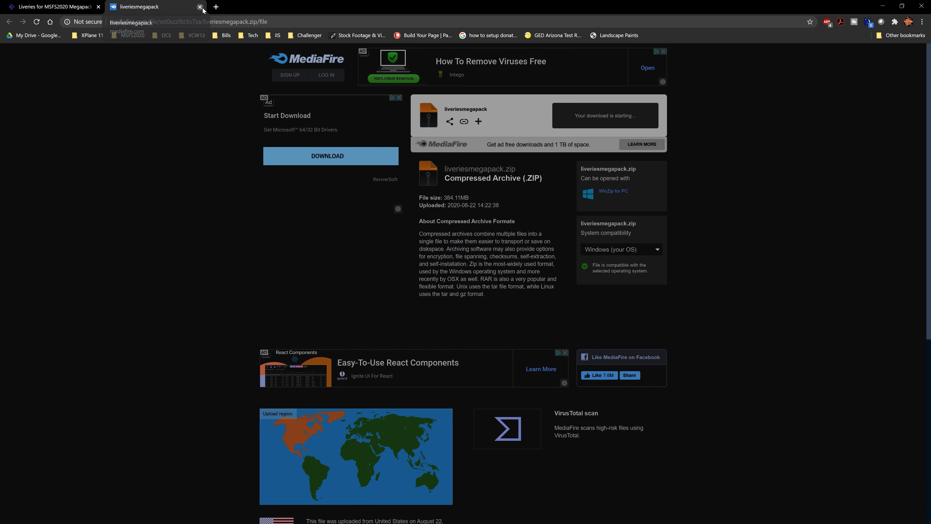
{"action": "left_click", "coordinate": [201, 6]}
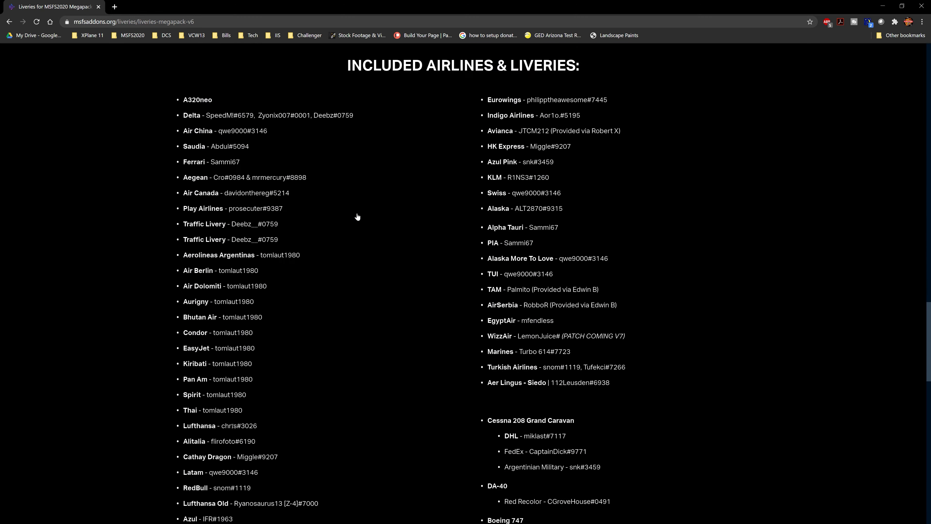
{"action": "scroll", "scroll_direction": "up", "scroll_amount": 3}
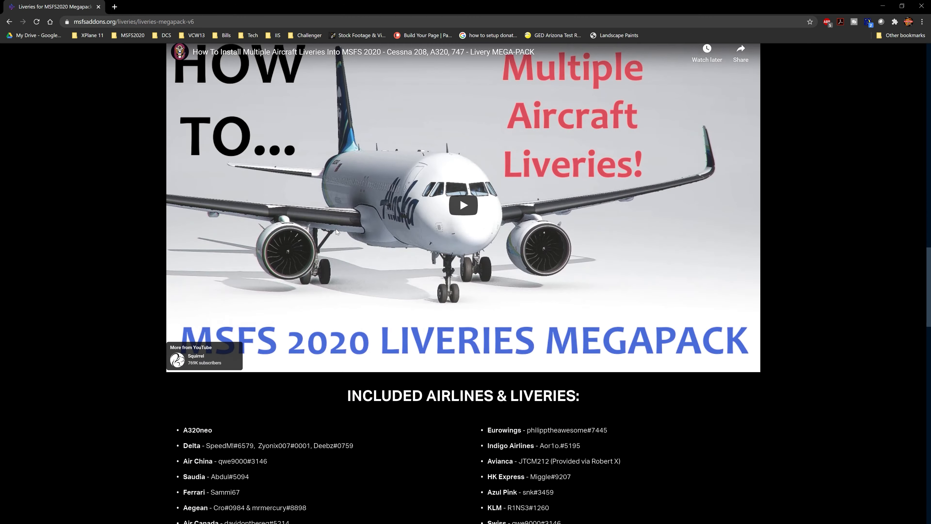
{"action": "scroll", "scroll_direction": "down", "scroll_amount": 3}
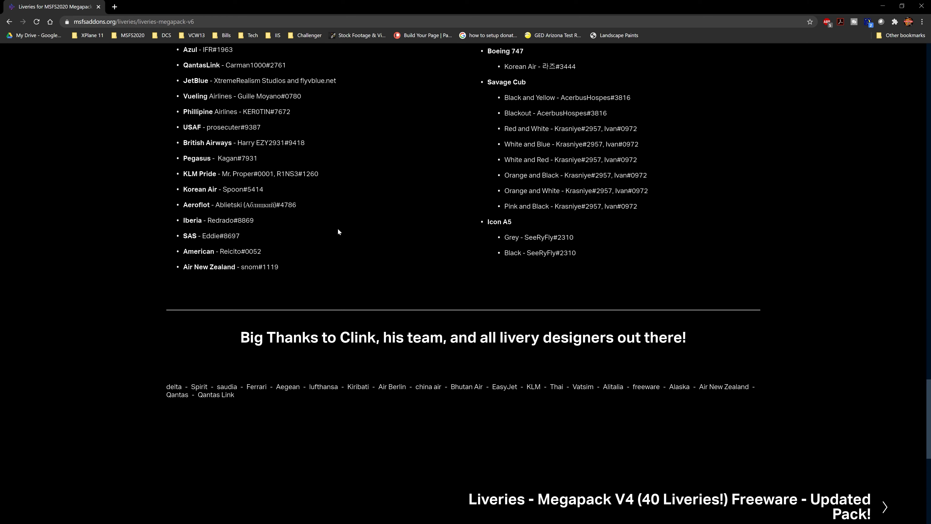
{"action": "mouse_move", "coordinate": [416, 339]}
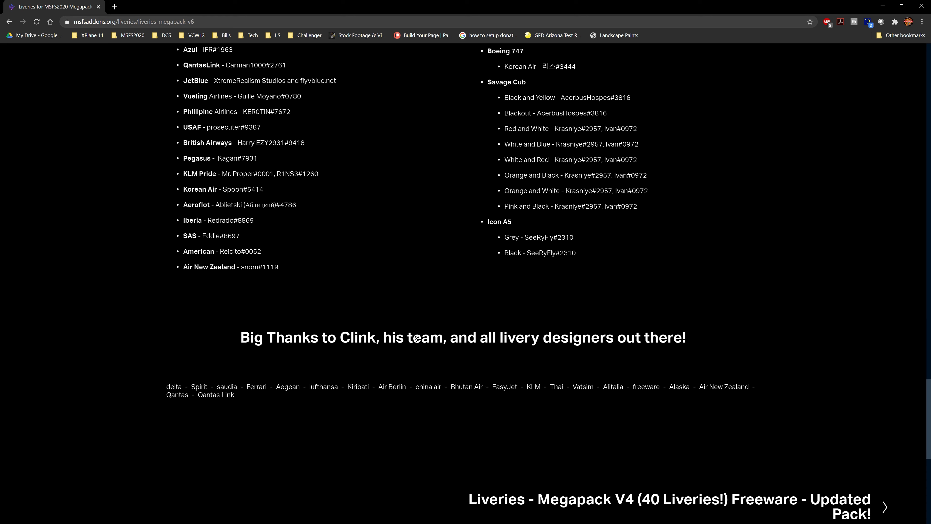
{"action": "mouse_move", "coordinate": [499, 320]}
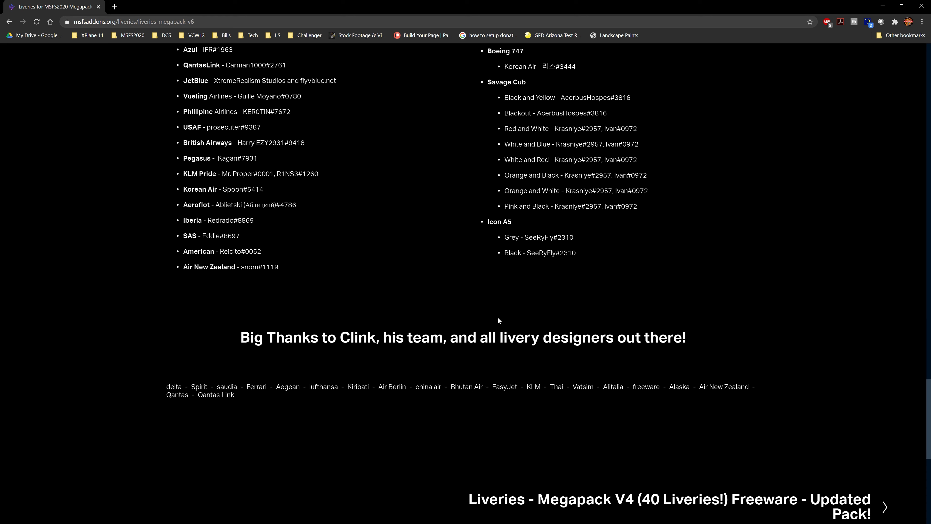
{"action": "mouse_move", "coordinate": [635, 351]}
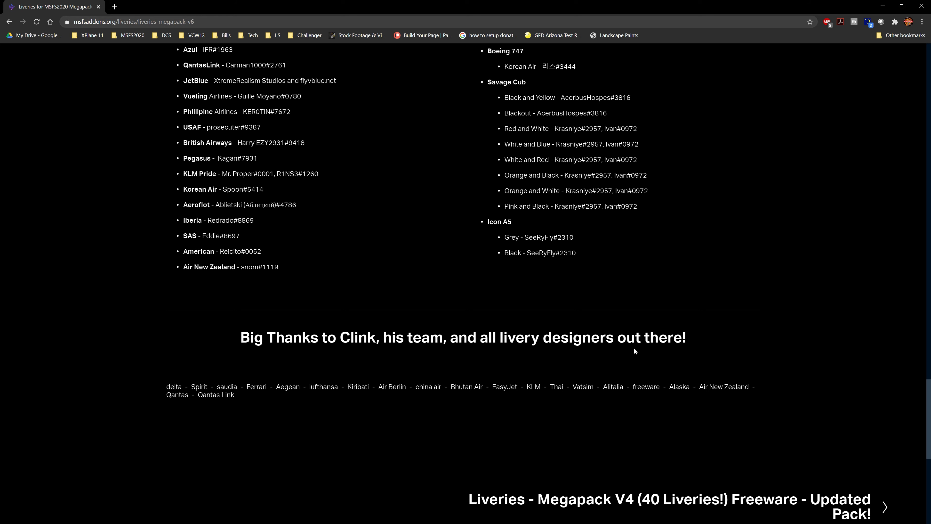
{"action": "scroll", "scroll_direction": "down", "scroll_amount": 3}
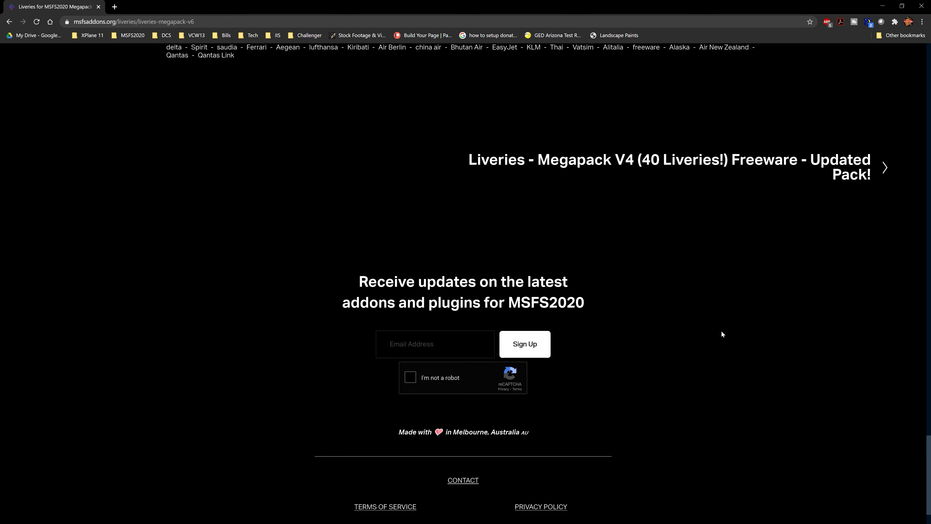
{"action": "scroll", "scroll_direction": "up", "scroll_amount": 3}
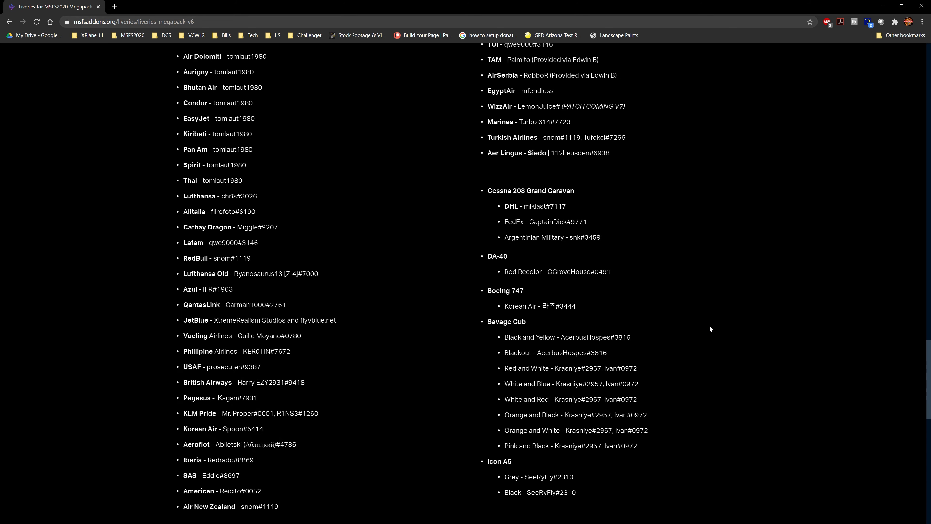
{"action": "scroll", "scroll_direction": "up", "scroll_amount": 3}
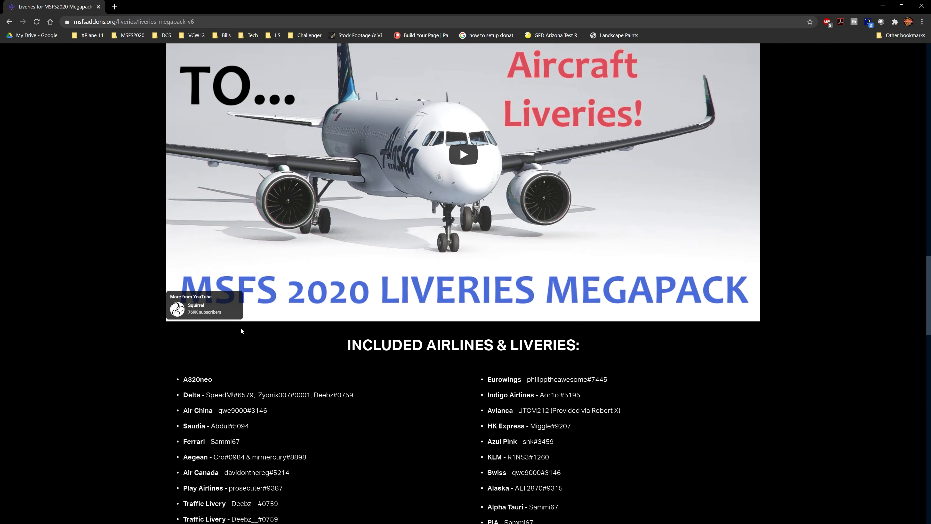
{"action": "scroll", "scroll_direction": "down", "scroll_amount": 3}
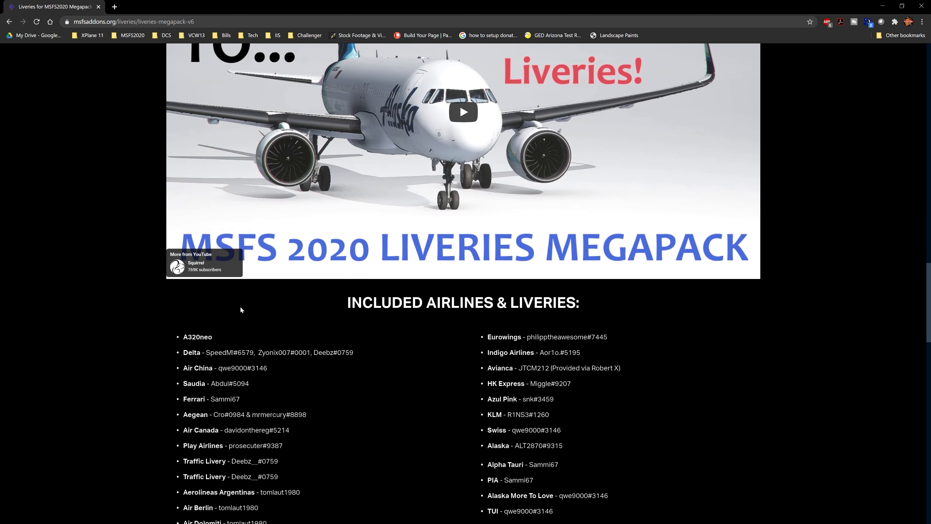
{"action": "scroll", "scroll_direction": "down", "scroll_amount": 3}
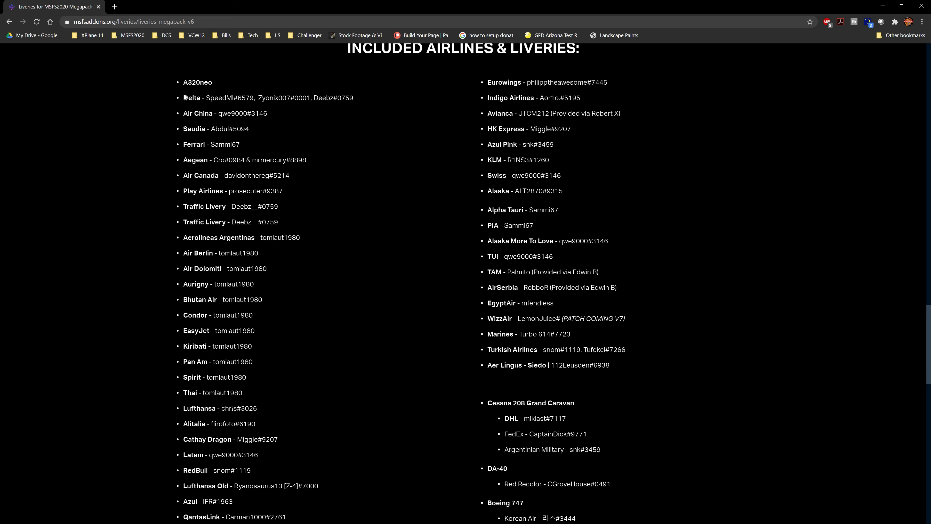
{"action": "mouse_move", "coordinate": [362, 222]}
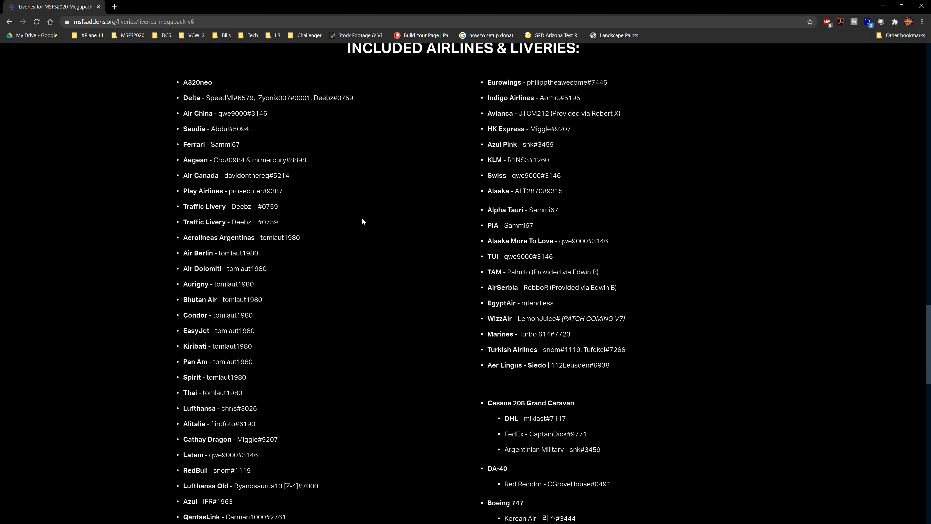
{"action": "mouse_move", "coordinate": [225, 236]}
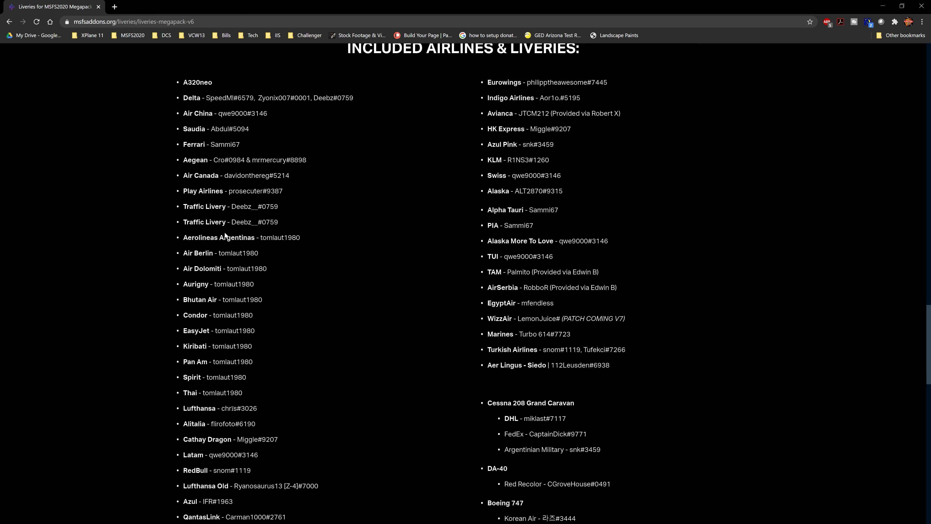
{"action": "scroll", "scroll_direction": "down", "scroll_amount": 3}
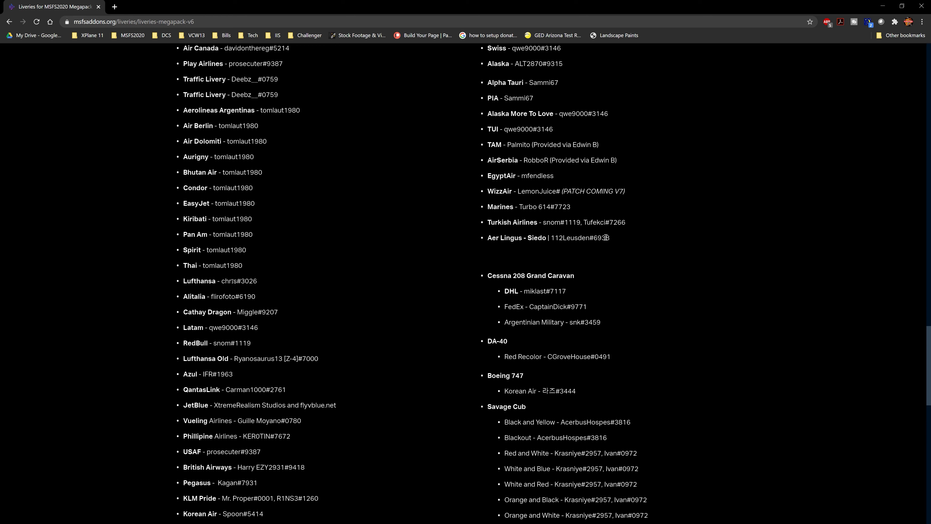
{"action": "mouse_move", "coordinate": [465, 300]}
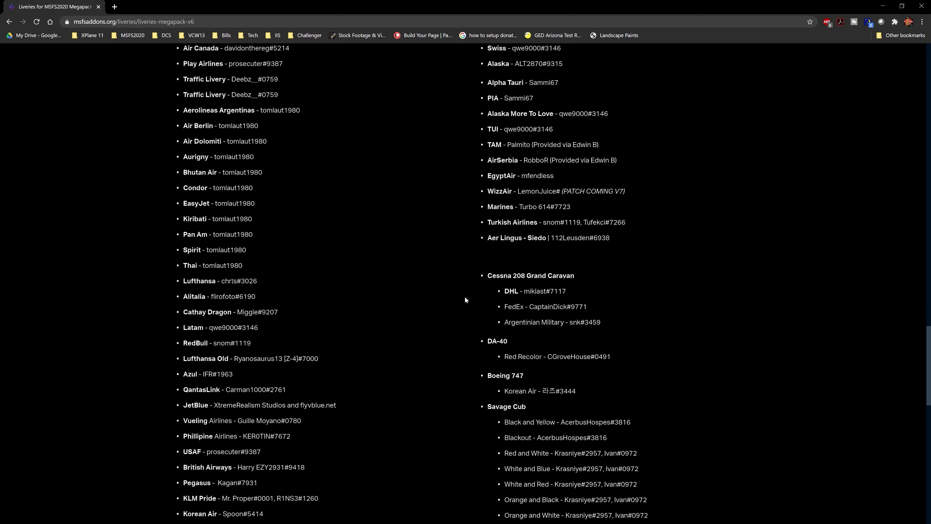
{"action": "mouse_move", "coordinate": [303, 278]}
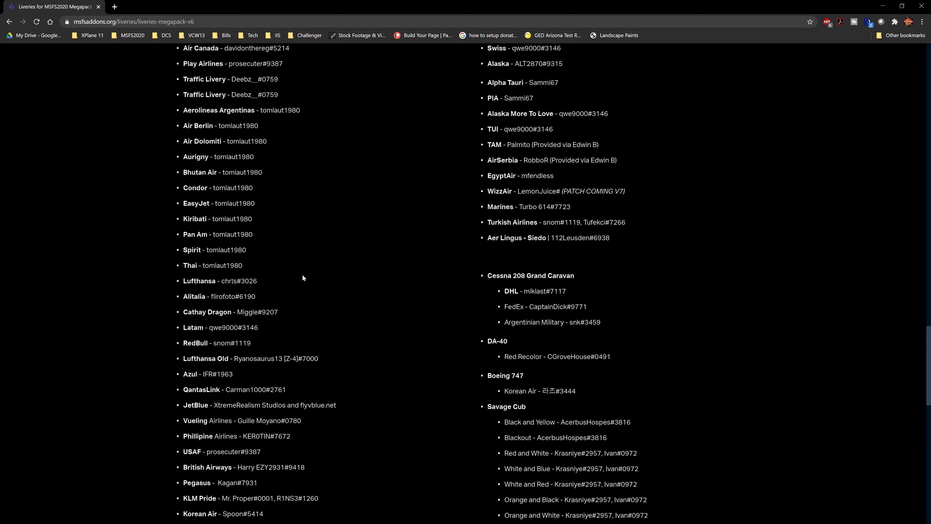
{"action": "mouse_move", "coordinate": [362, 276]}
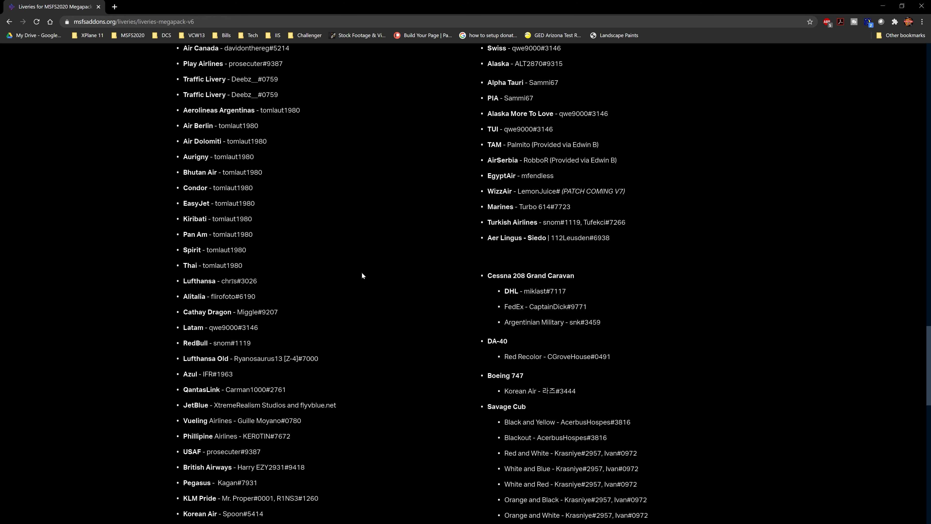
{"action": "scroll", "scroll_direction": "down", "scroll_amount": 3}
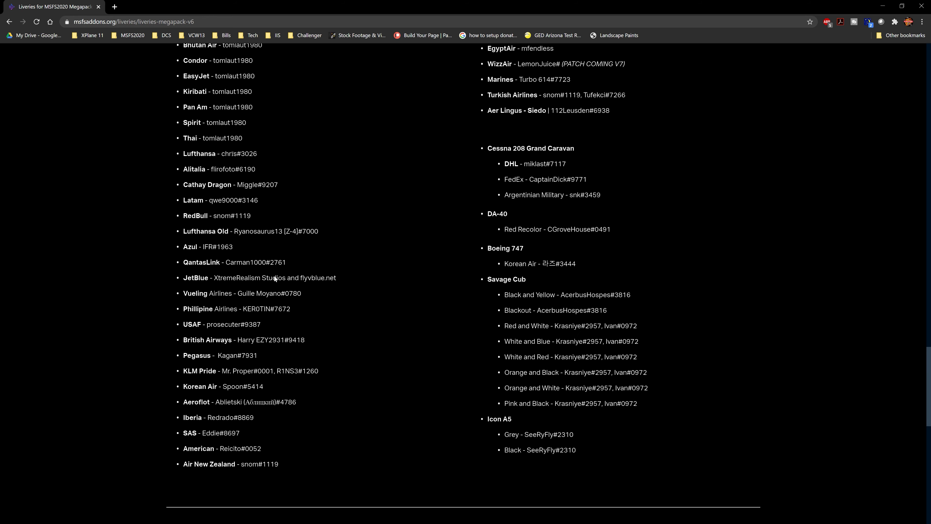
{"action": "scroll", "scroll_direction": "up", "scroll_amount": 3}
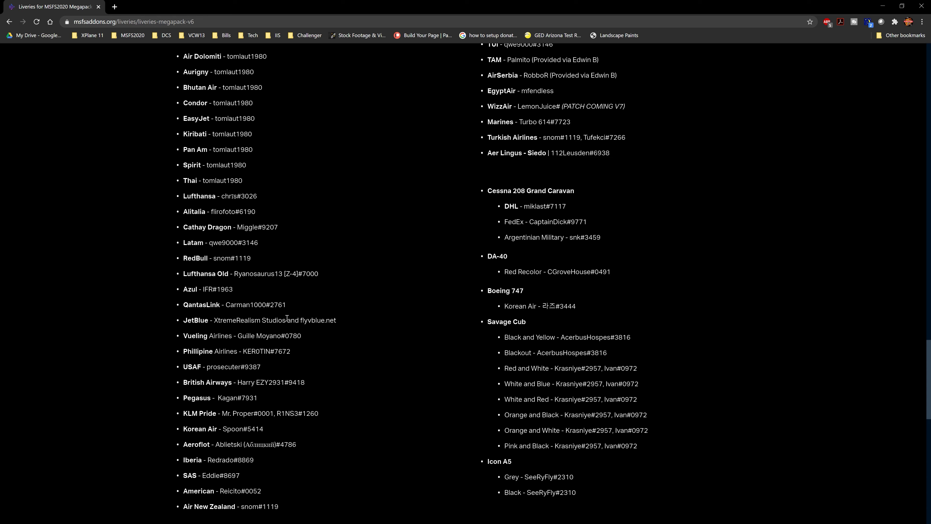
{"action": "scroll", "scroll_direction": "up", "scroll_amount": 3}
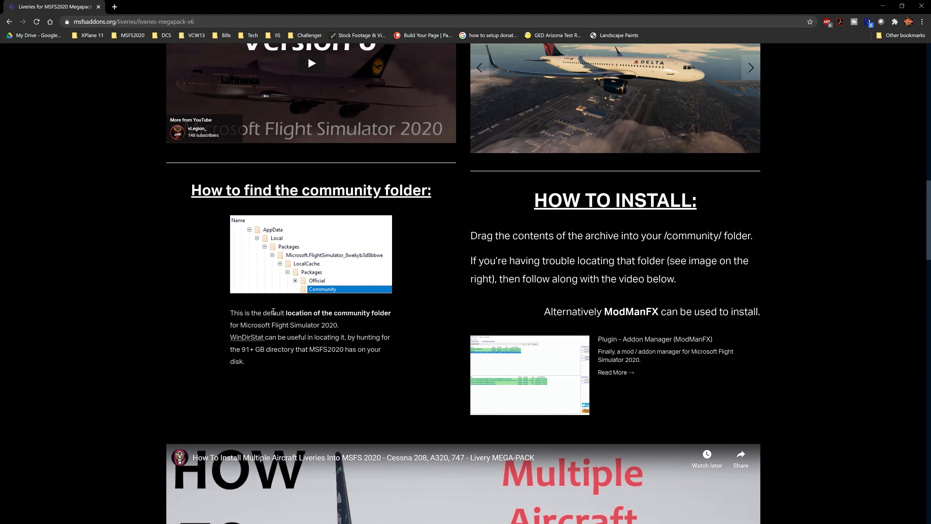
{"action": "scroll", "scroll_direction": "up", "scroll_amount": 3}
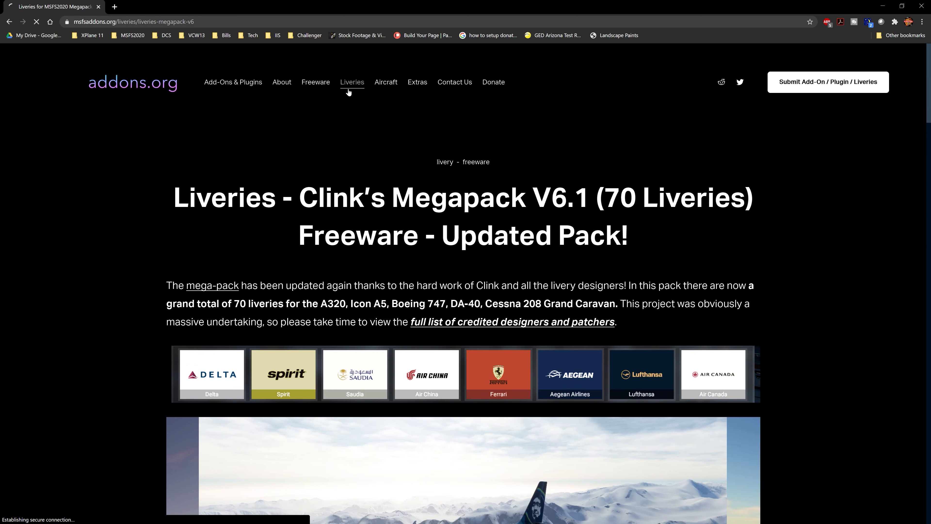
From the Liveries listing, follow the Cessna 152 pack's coloured-propellers download link to MEGA
{"action": "left_click", "coordinate": [353, 82]}
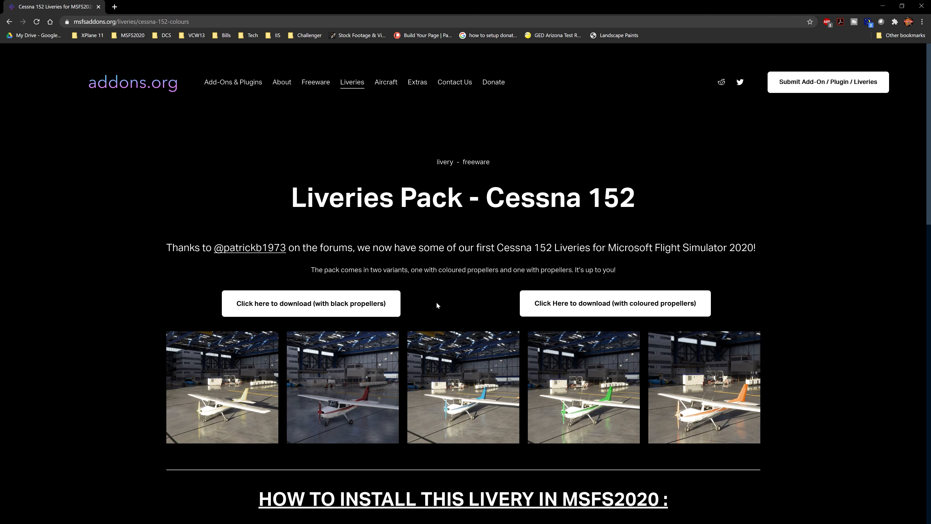
{"action": "mouse_move", "coordinate": [310, 304]}
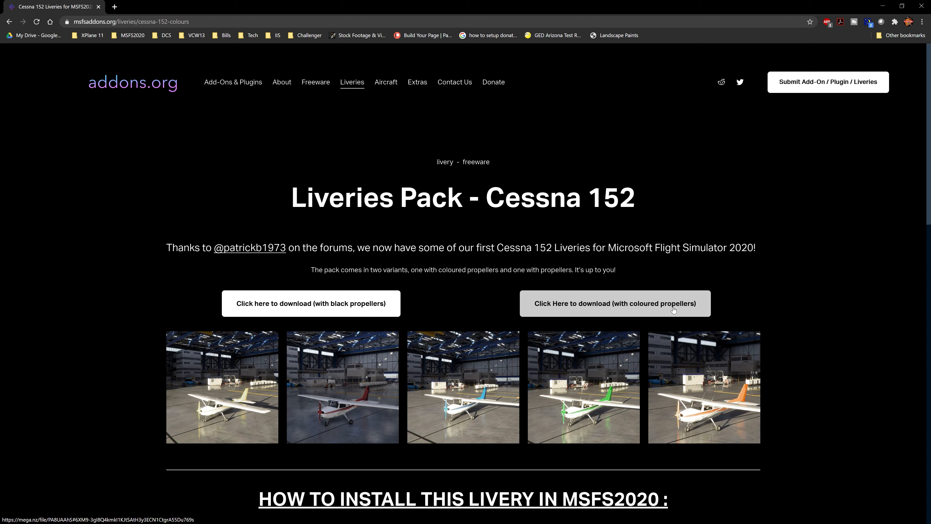
{"action": "left_click", "coordinate": [614, 303]}
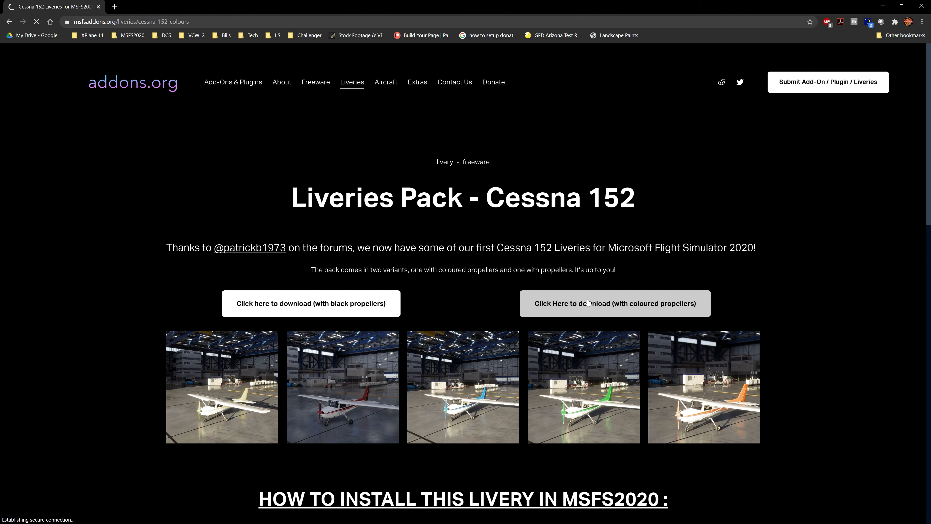
{"action": "left_click", "coordinate": [614, 304]}
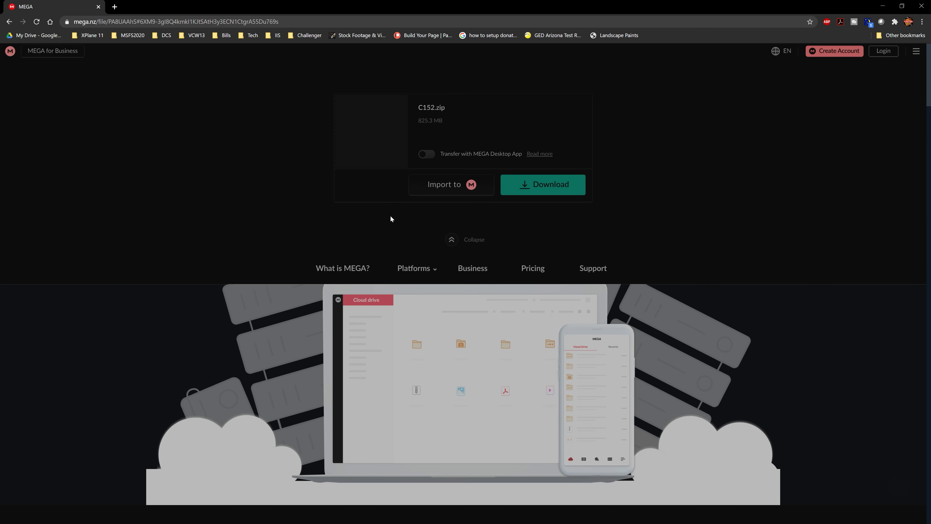
Start MEGA's download of the 825.3 MB C152.zip archive
{"action": "left_click", "coordinate": [542, 185]}
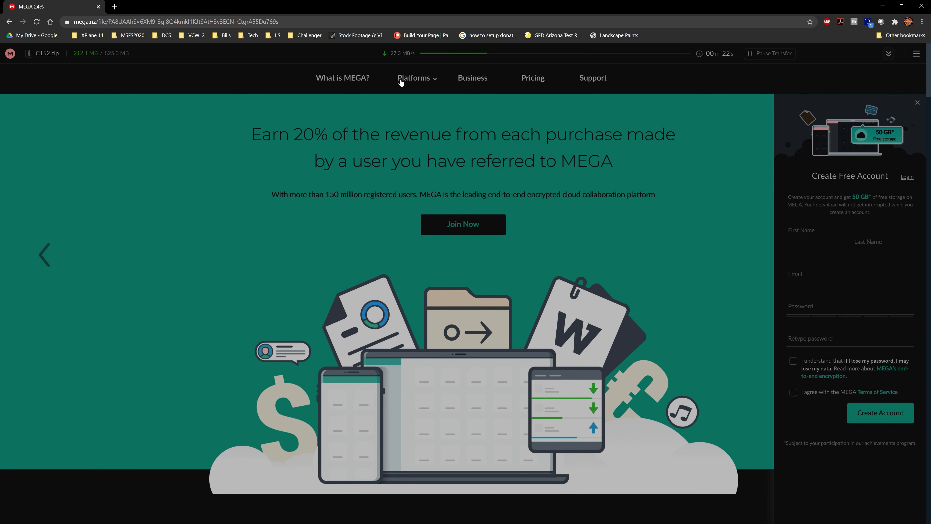
{"action": "mouse_move", "coordinate": [385, 80]}
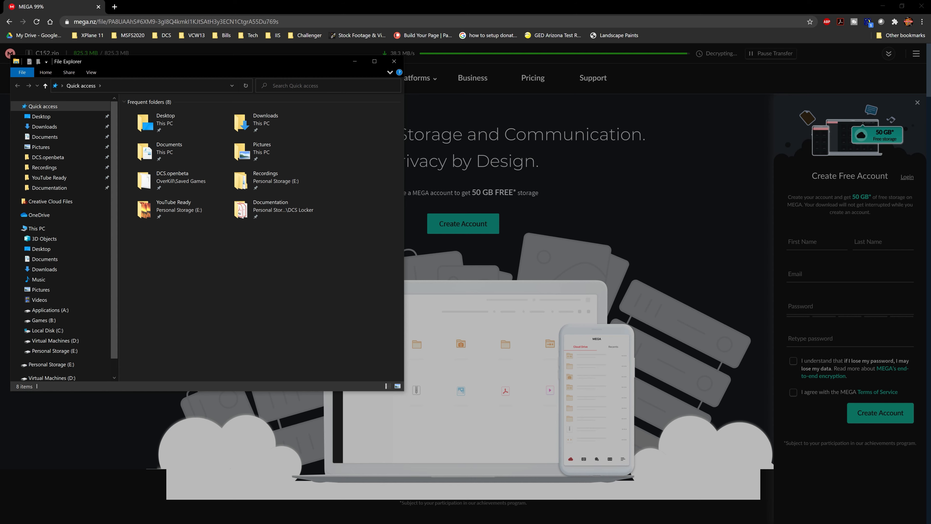
Snap the first Explorer window left, browse to the user folder on Local Disk (C:) and show hidden items
{"action": "left_click_drag", "start_coordinate": [205, 61], "coordinate": [238, 76]}
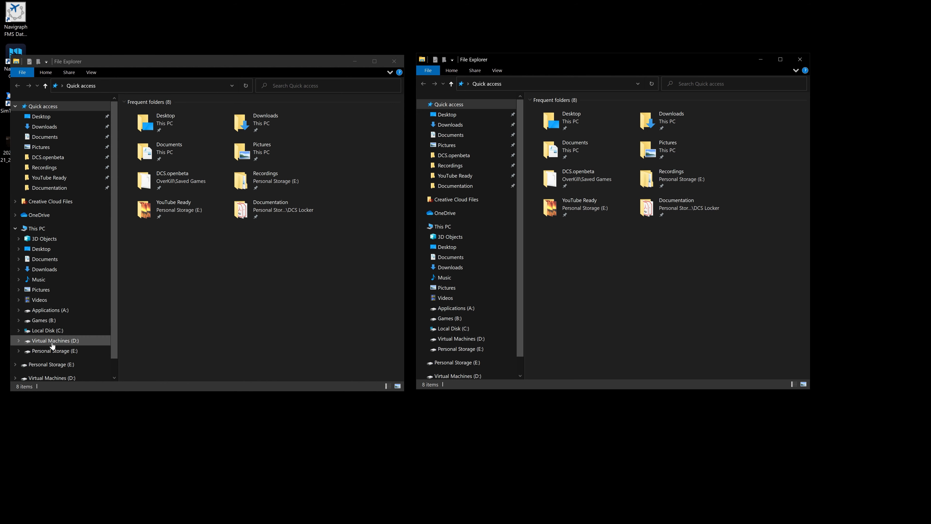
{"action": "left_click", "coordinate": [45, 331]}
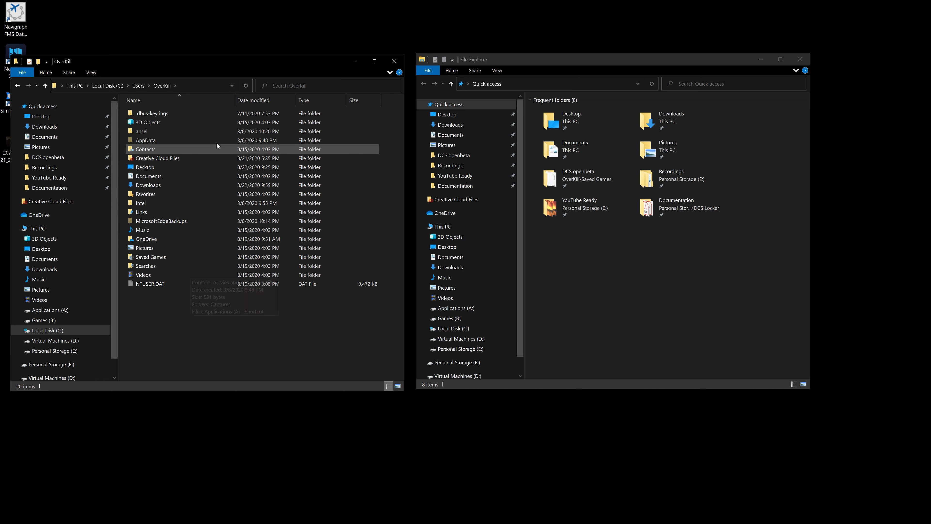
{"action": "left_click", "coordinate": [145, 140]}
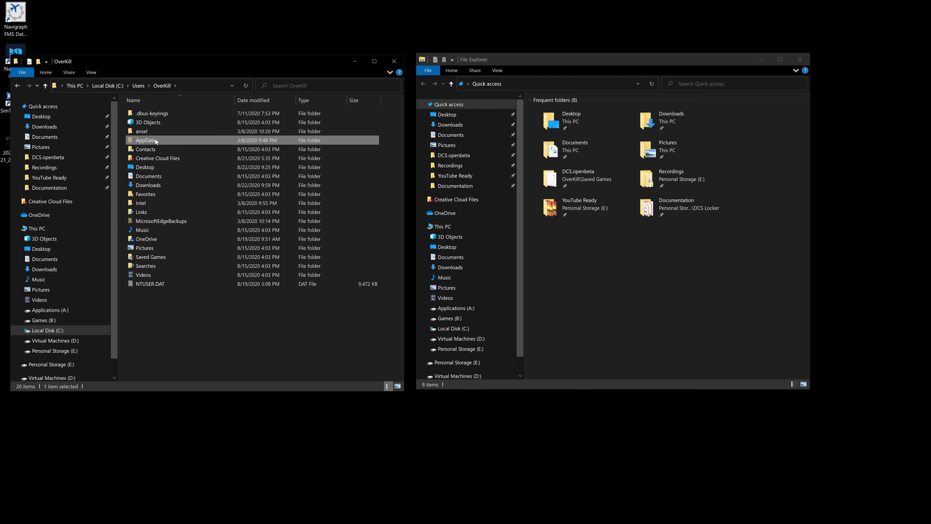
{"action": "left_click", "coordinate": [90, 72]}
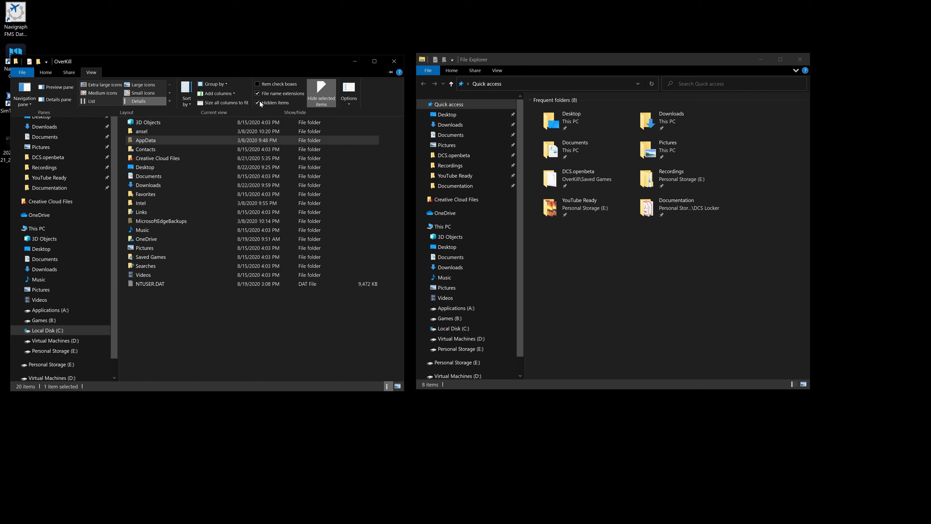
{"action": "left_click", "coordinate": [257, 102]}
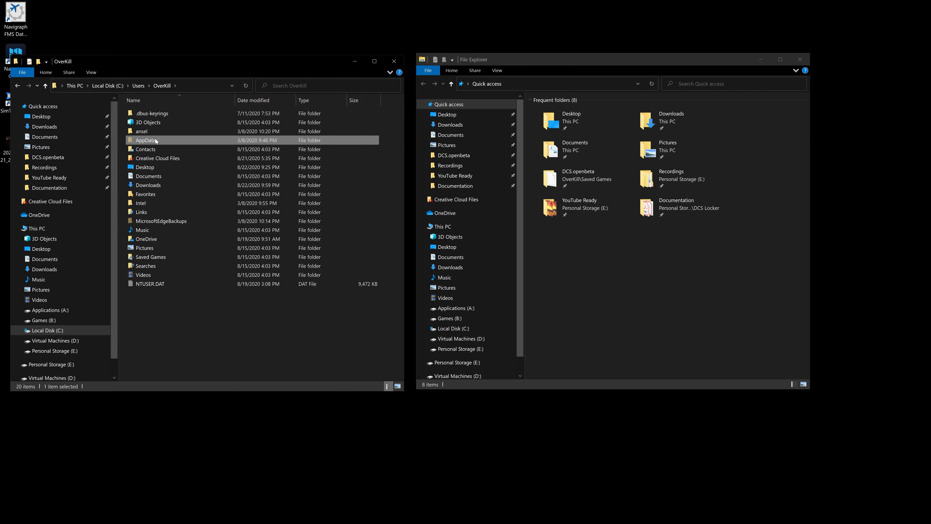
Drill through AppData\Local\Packages\Microsoft.FlightSimulator...\LocalCache\Packages into the Community folder
{"action": "double_click", "coordinate": [146, 139]}
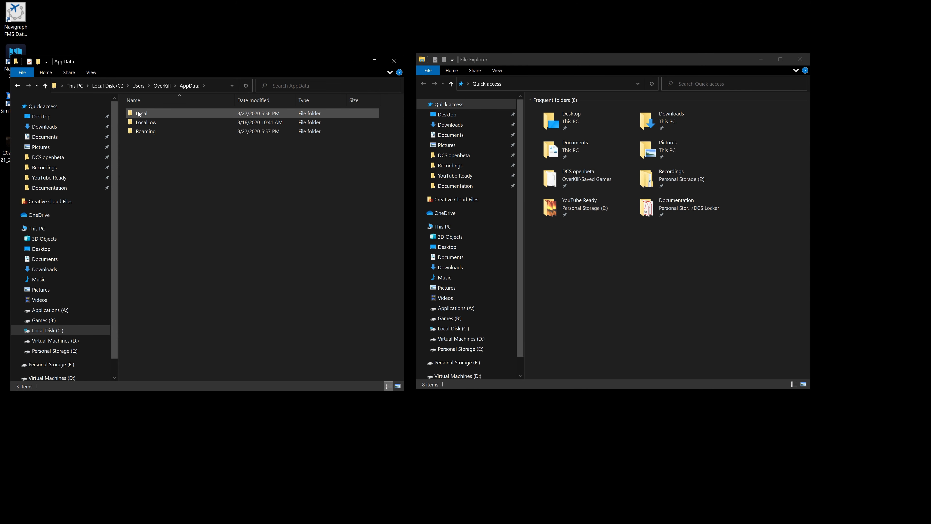
{"action": "double_click", "coordinate": [142, 113]}
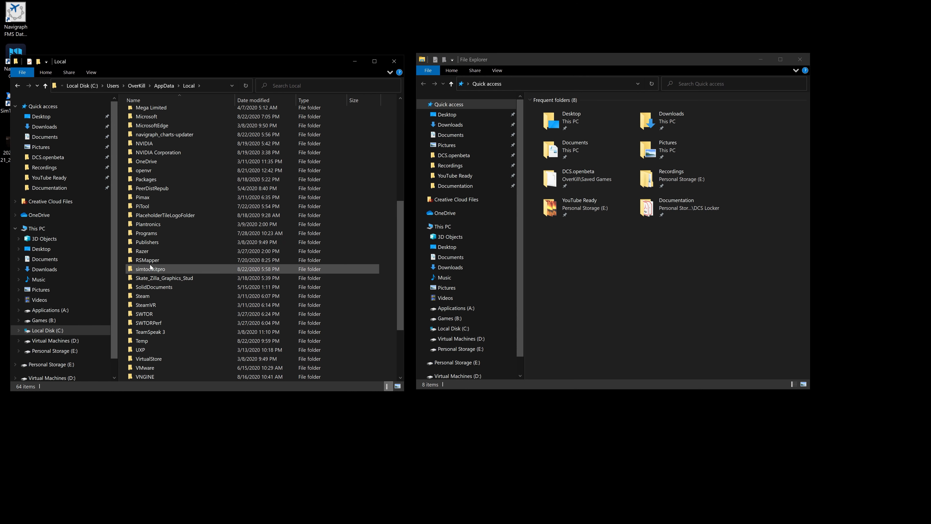
{"action": "left_click", "coordinate": [146, 179]}
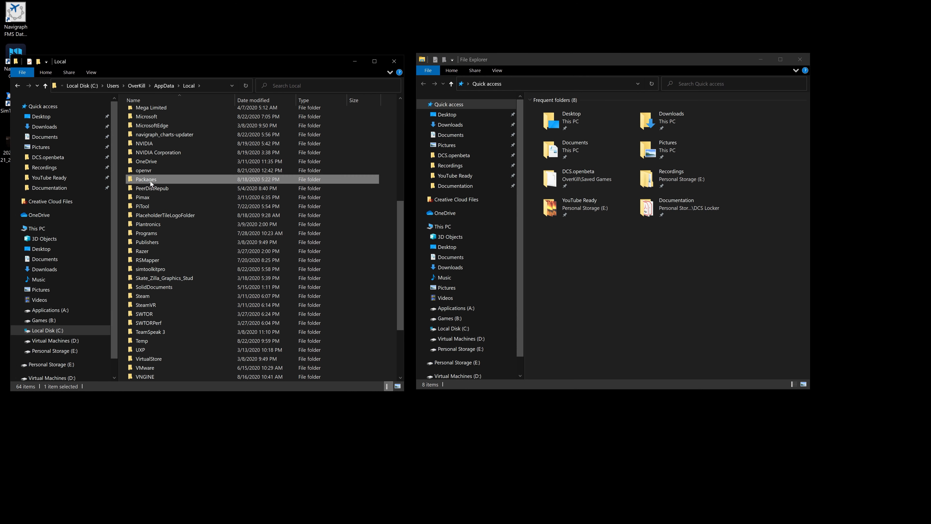
{"action": "double_click", "coordinate": [146, 179]}
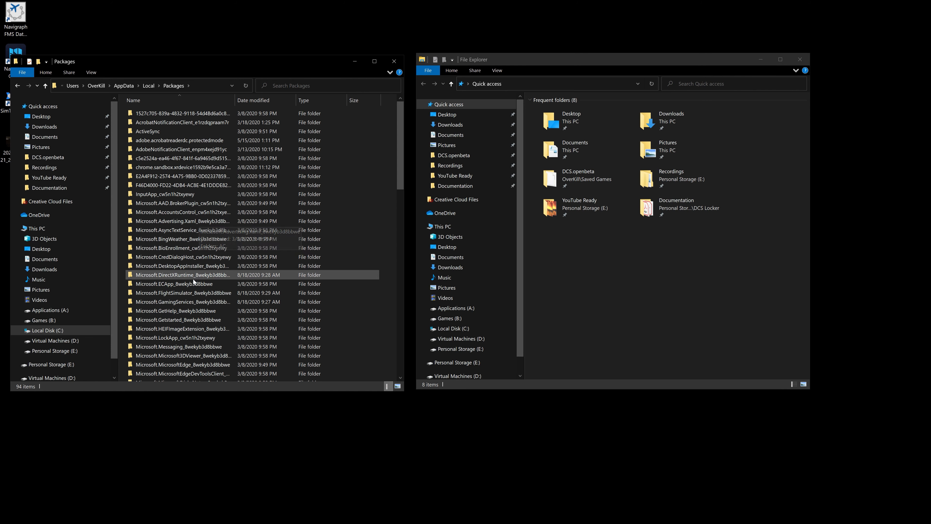
{"action": "left_click", "coordinate": [182, 292]}
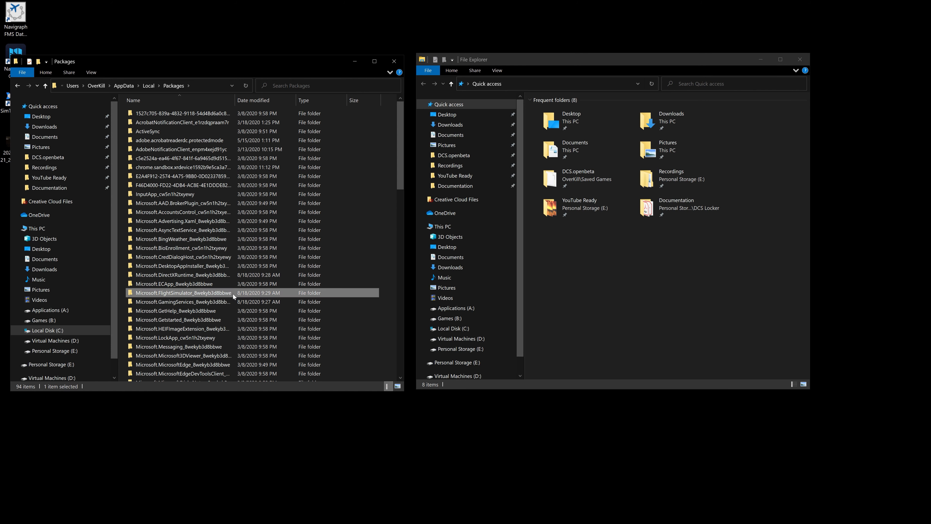
{"action": "double_click", "coordinate": [183, 293]}
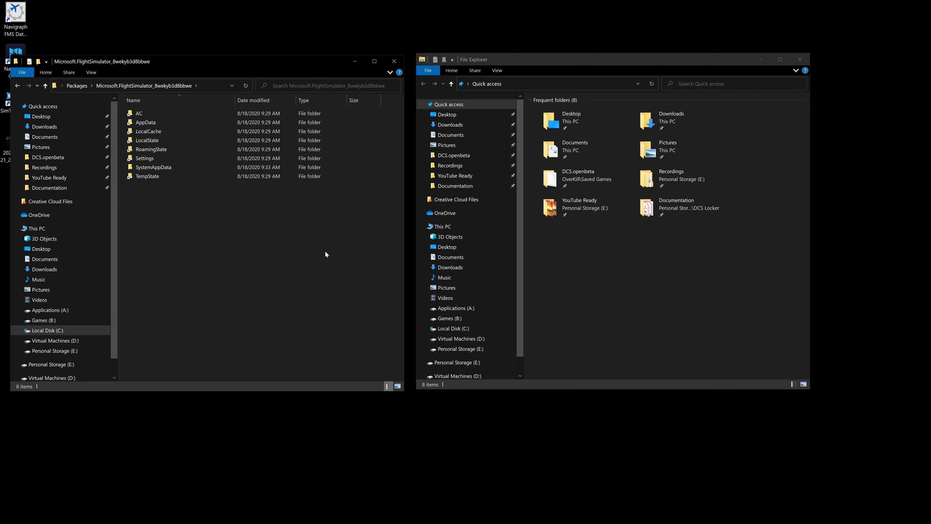
{"action": "double_click", "coordinate": [148, 132]}
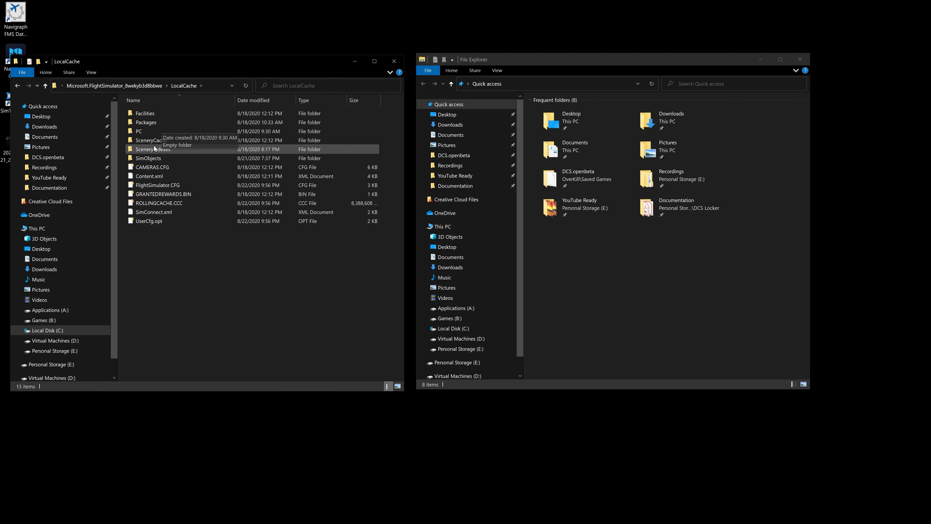
{"action": "double_click", "coordinate": [145, 122]}
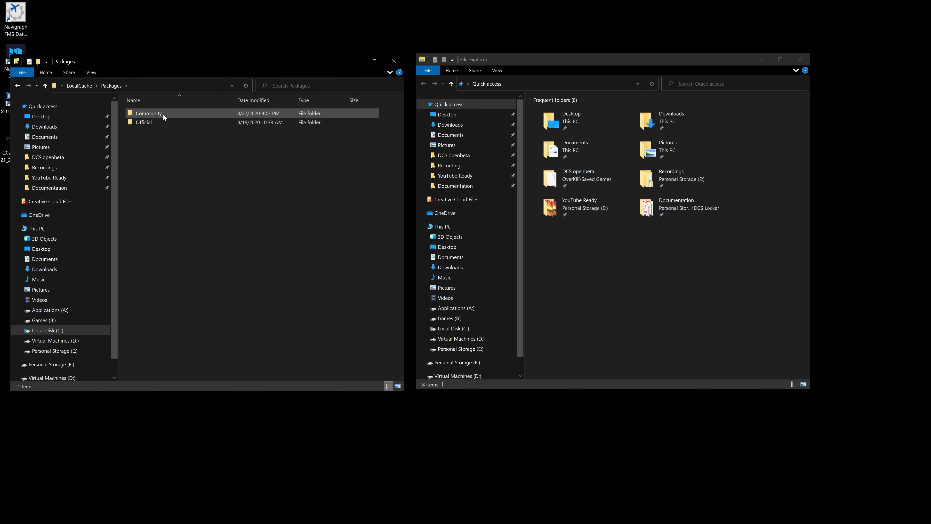
{"action": "double_click", "coordinate": [149, 114]}
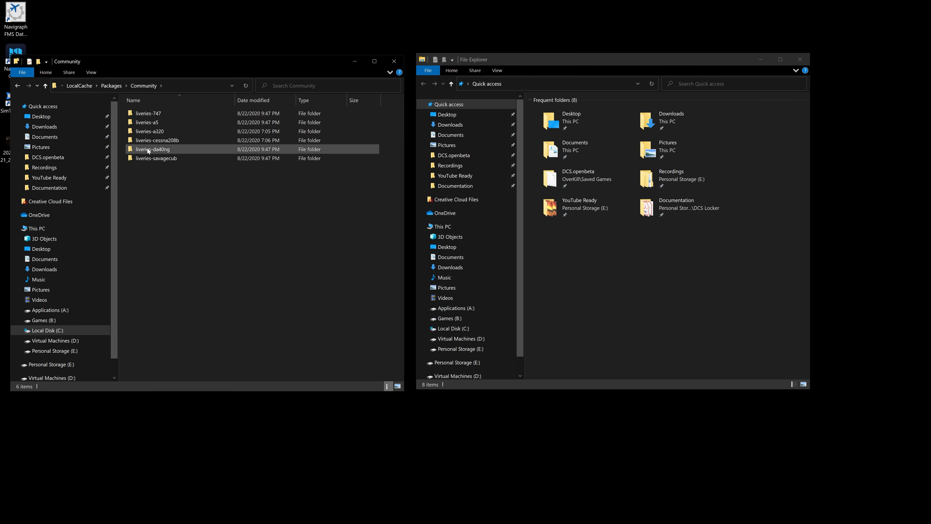
Show Downloads in the right window and delete both liveriesmegapack zip copies, keeping C152.zip
{"action": "left_click", "coordinate": [452, 124]}
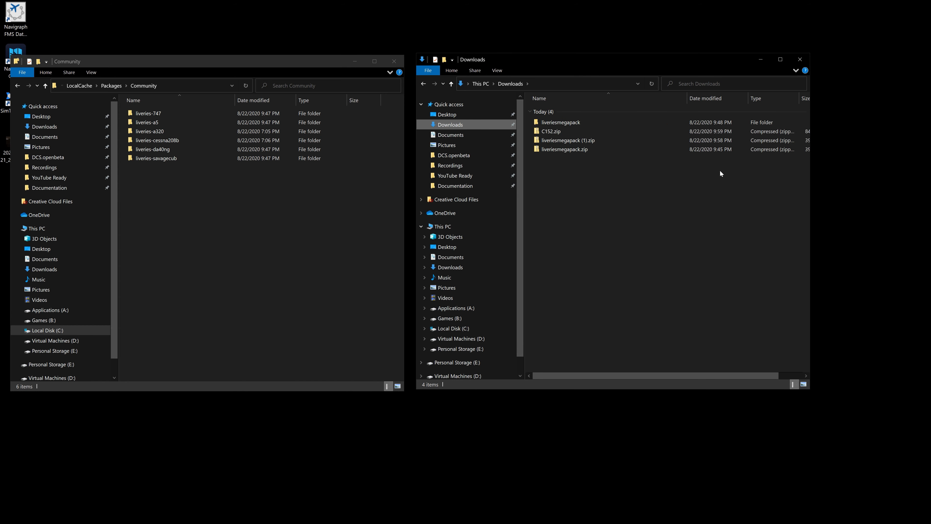
{"action": "left_click", "coordinate": [567, 140]}
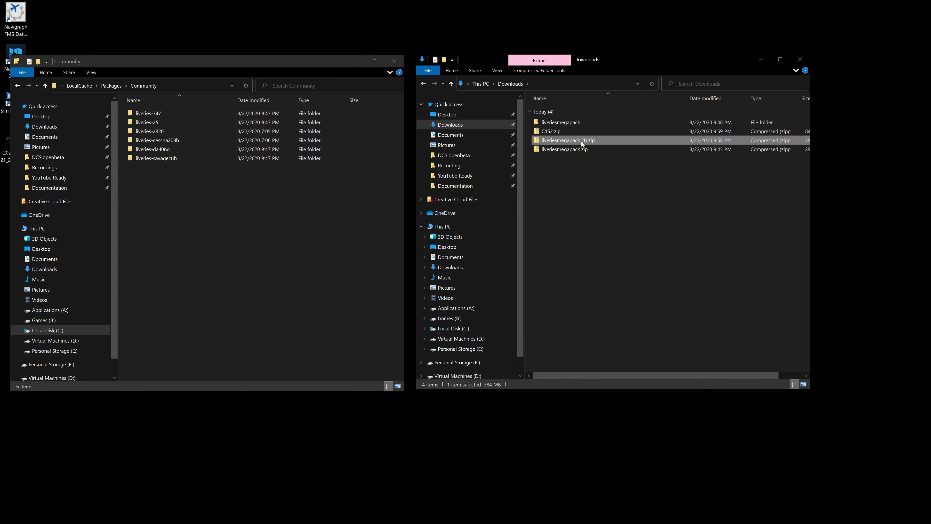
{"action": "right_click", "coordinate": [565, 140]}
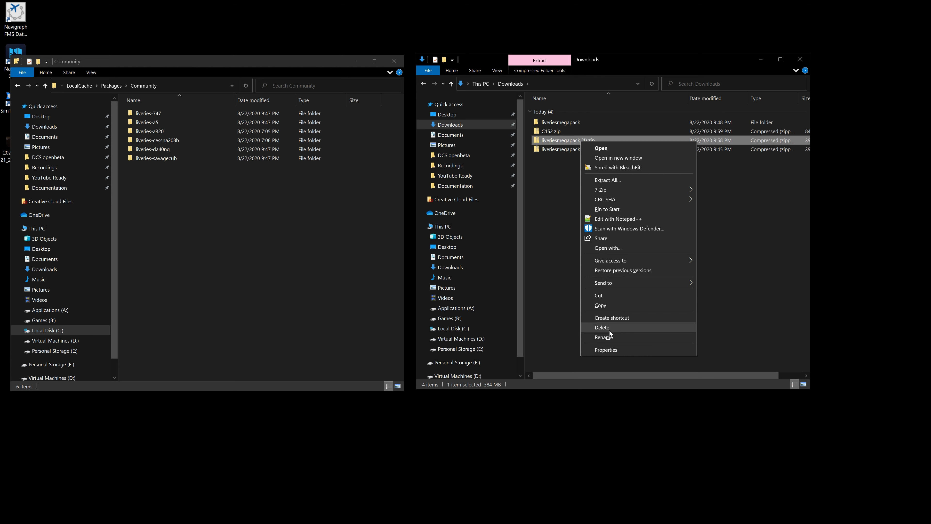
{"action": "left_click", "coordinate": [601, 327]}
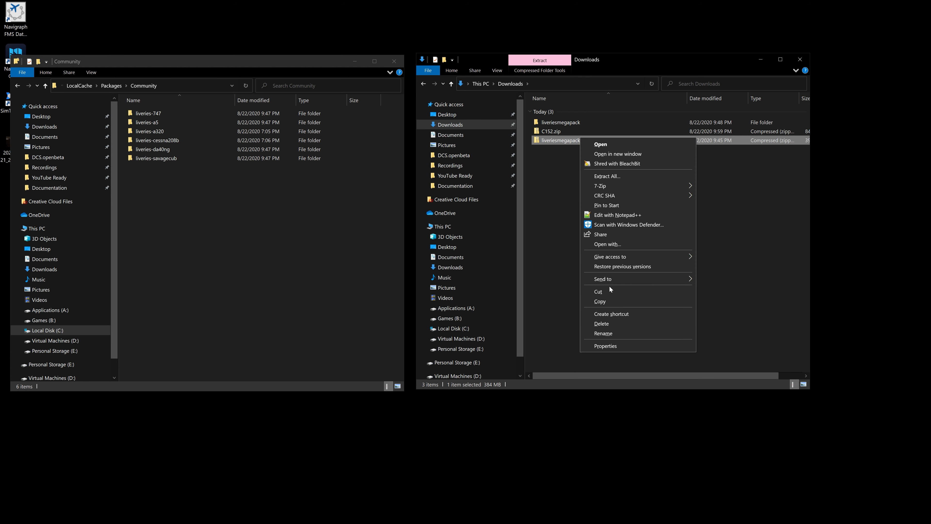
{"action": "left_click", "coordinate": [601, 323]}
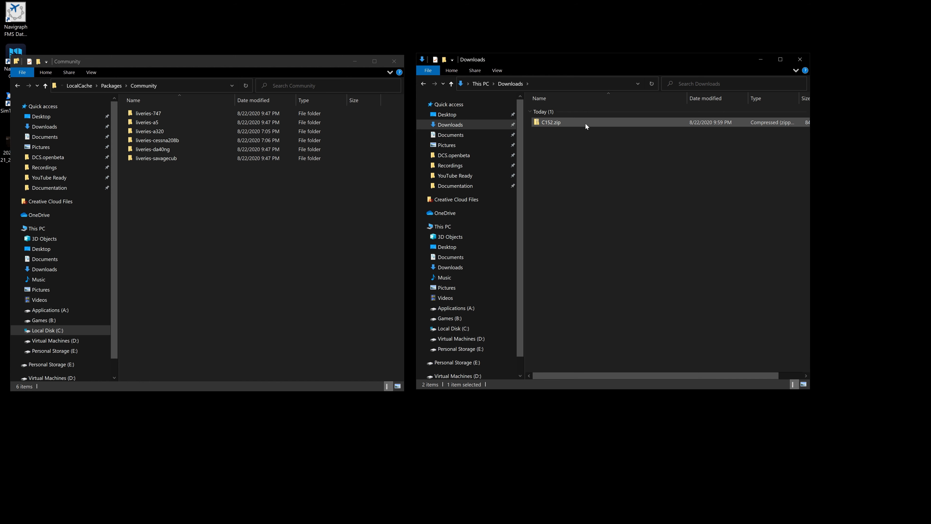
{"action": "mouse_move", "coordinate": [674, 97]}
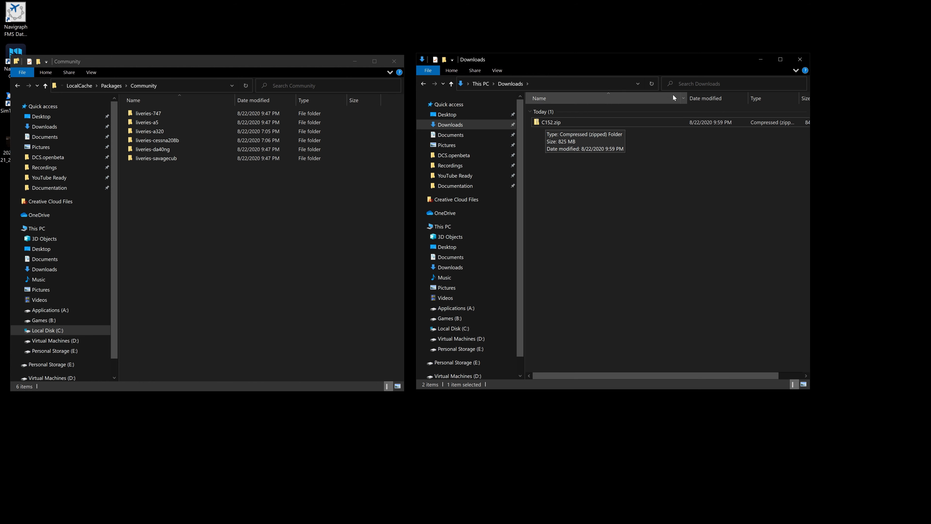
Extract C152.zip with 7-Zip into a C152 folder and open it
{"action": "right_click", "coordinate": [549, 122]}
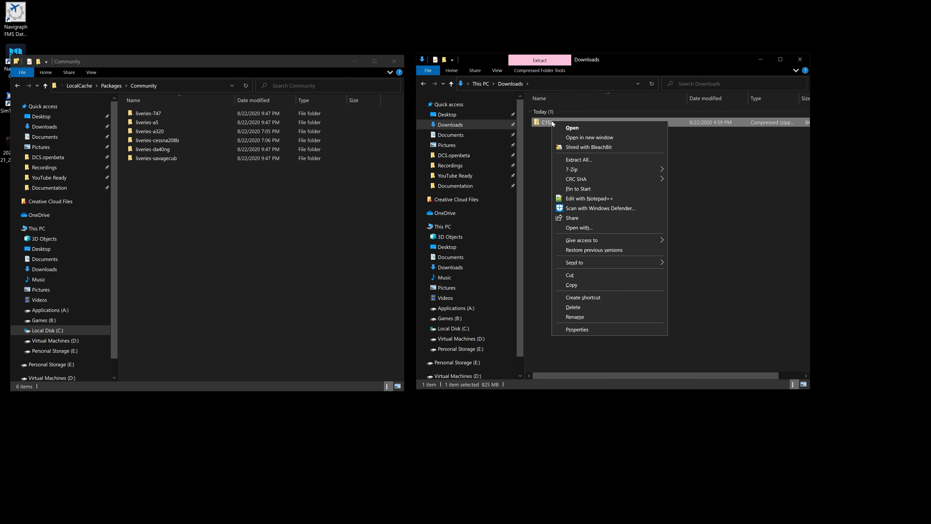
{"action": "mouse_move", "coordinate": [571, 170]}
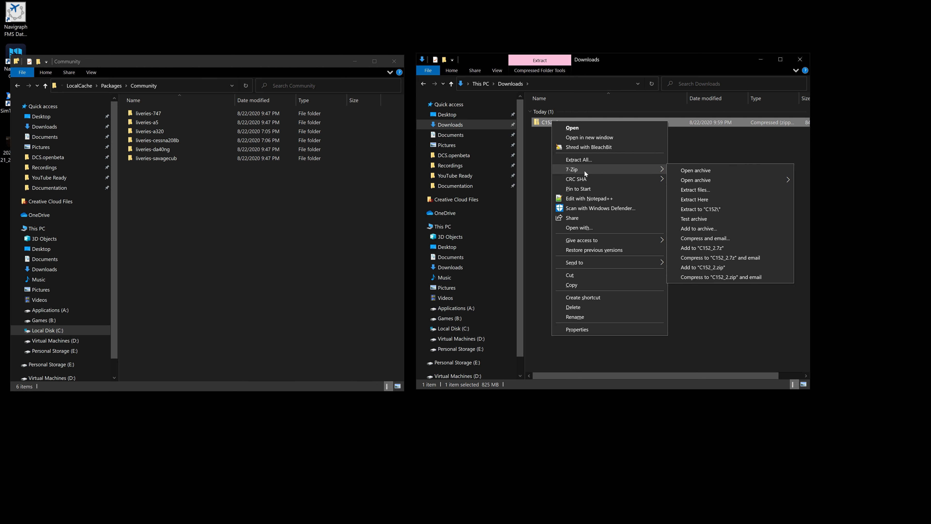
{"action": "mouse_move", "coordinate": [594, 159]}
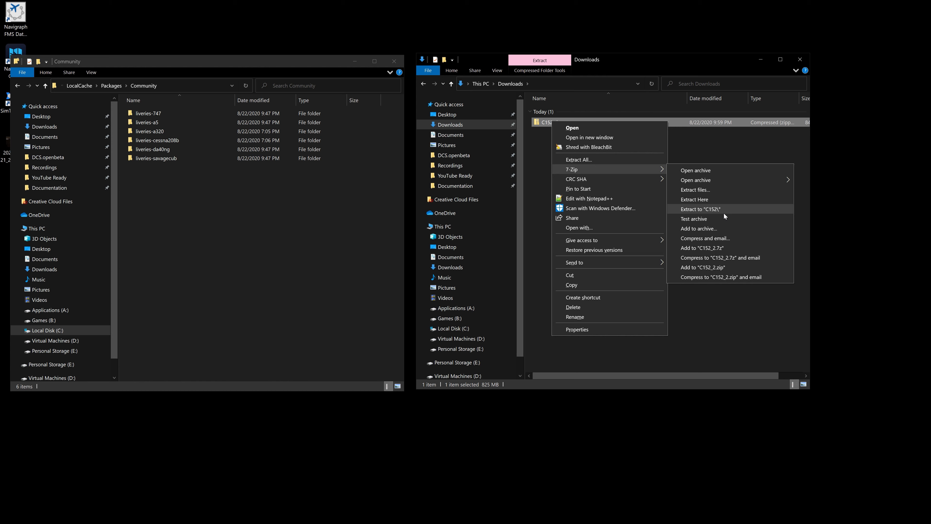
{"action": "mouse_move", "coordinate": [739, 215]}
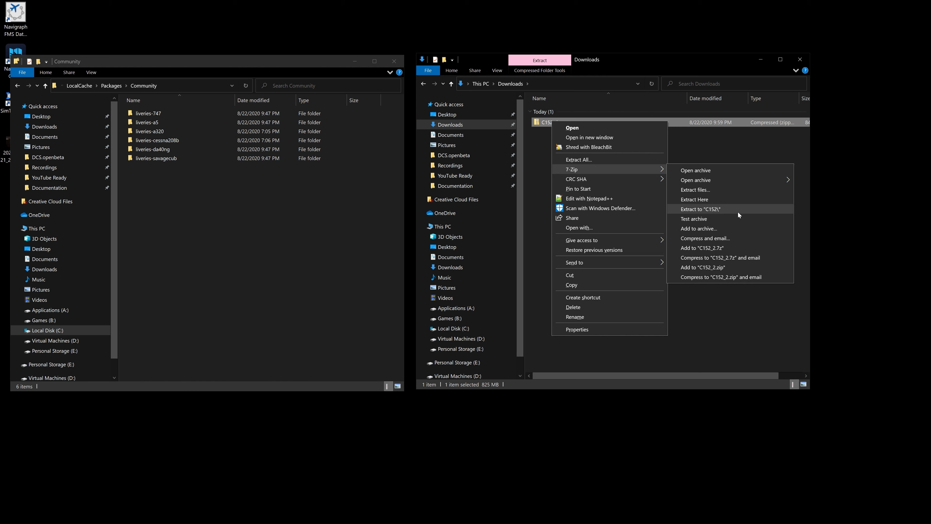
{"action": "left_click", "coordinate": [700, 209]}
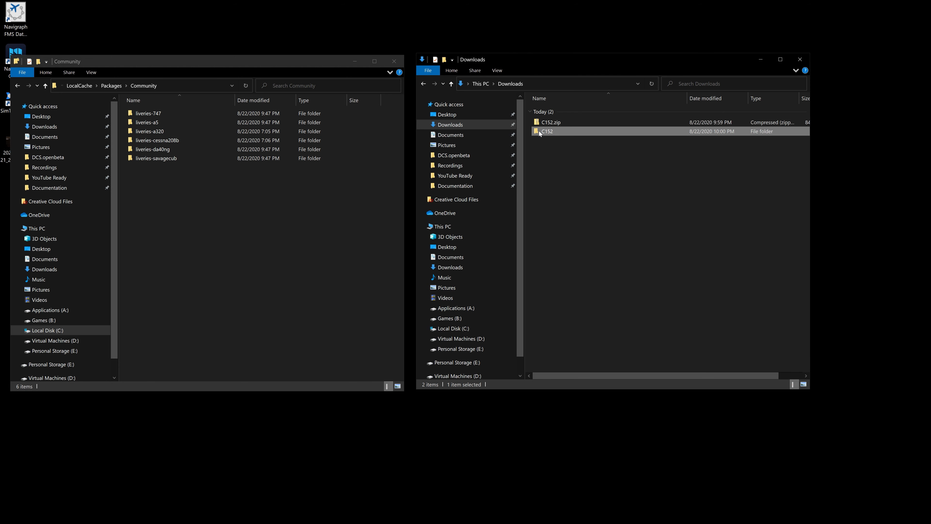
{"action": "double_click", "coordinate": [545, 130]}
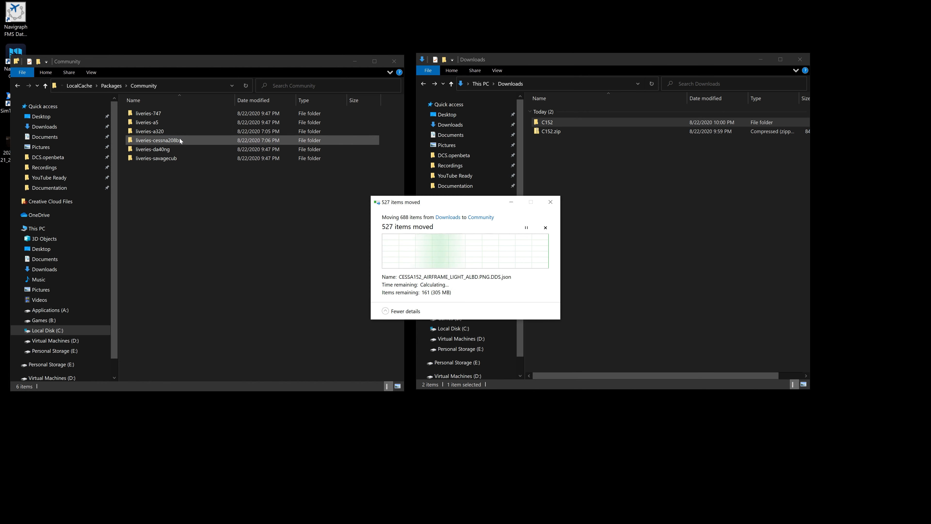
Move the C152 livery folder into the Community folder and close the Community window
{"action": "double_click", "coordinate": [148, 113]}
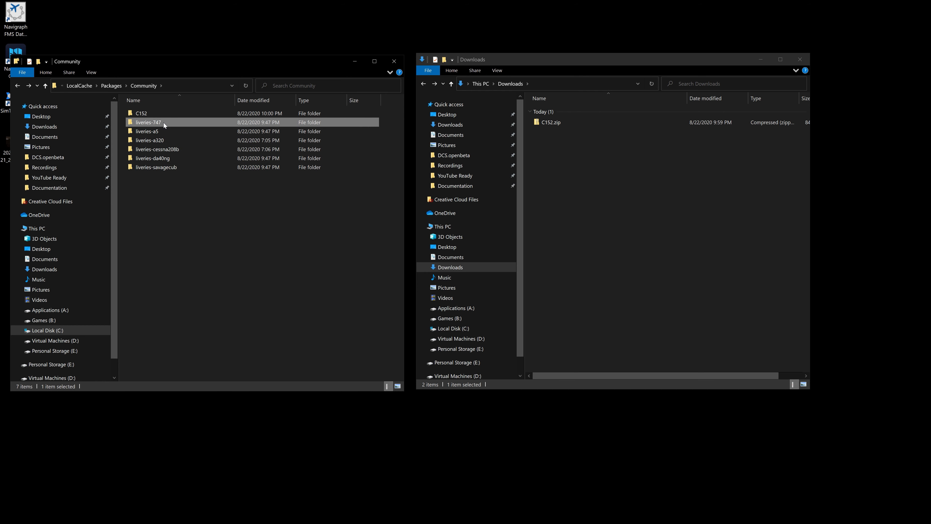
{"action": "double_click", "coordinate": [141, 114]}
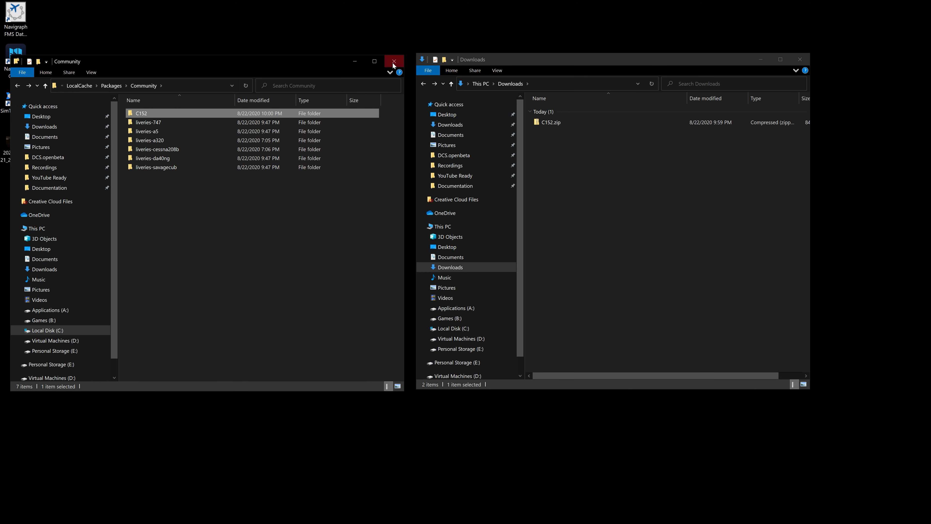
{"action": "left_click", "coordinate": [394, 61]}
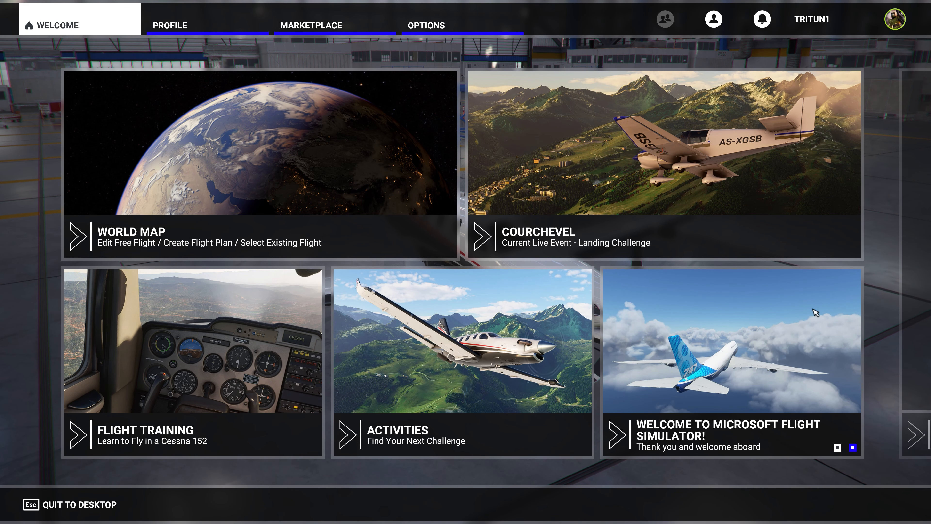
{"action": "mouse_move", "coordinate": [251, 191]}
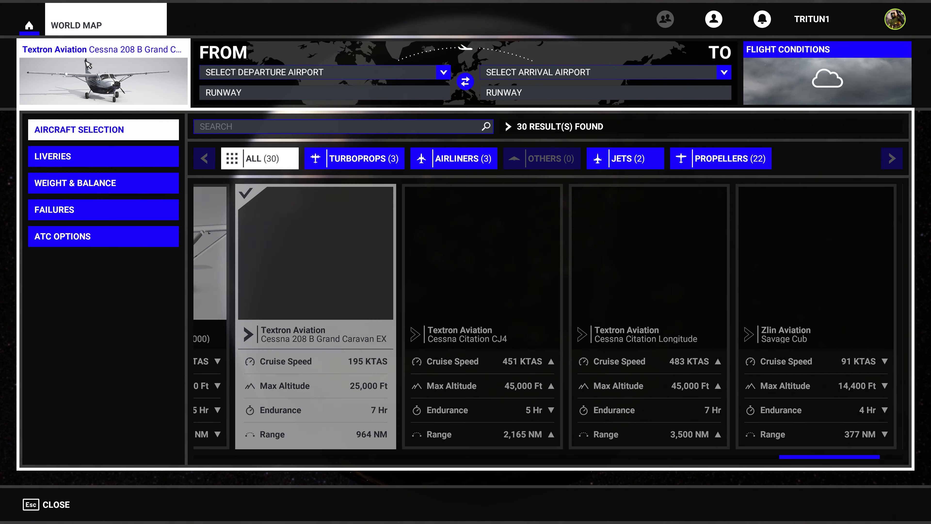
Filter the aircraft selection to Airliners and choose the Airbus A320neo
{"action": "left_click", "coordinate": [453, 158]}
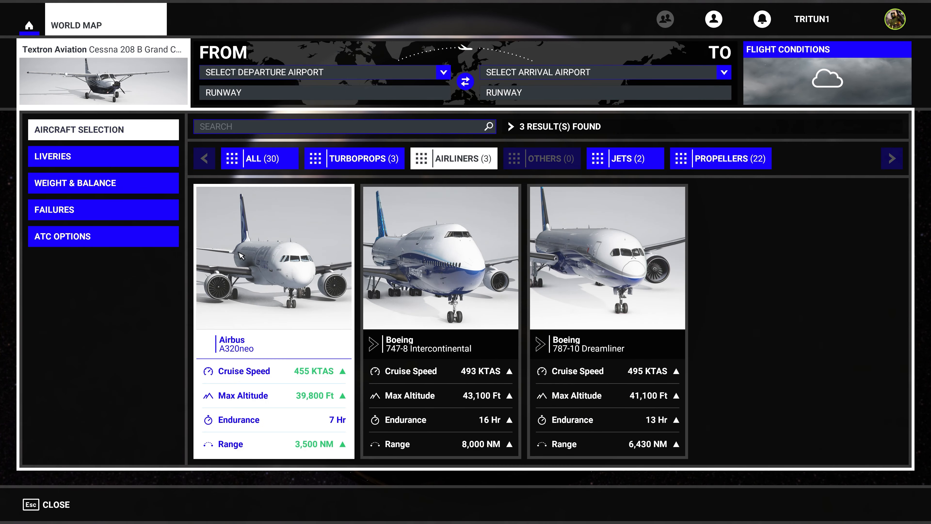
{"action": "left_click", "coordinate": [273, 256]}
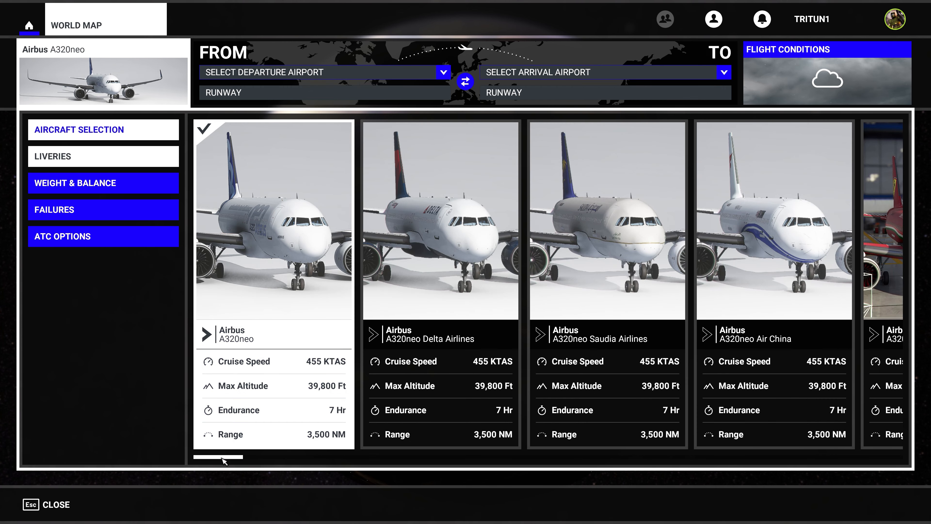
{"action": "scroll", "scroll_direction": "right", "scroll_amount": 3}
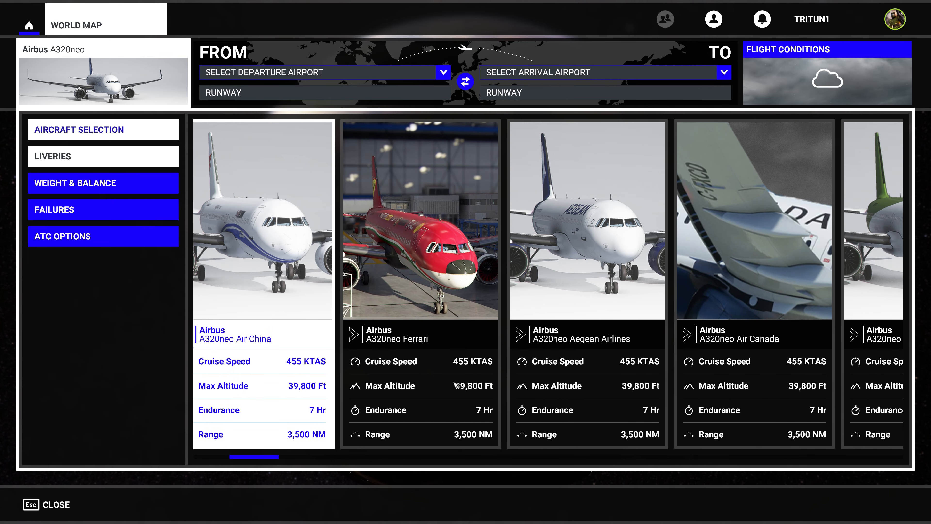
{"action": "scroll", "scroll_direction": "right", "scroll_amount": 3}
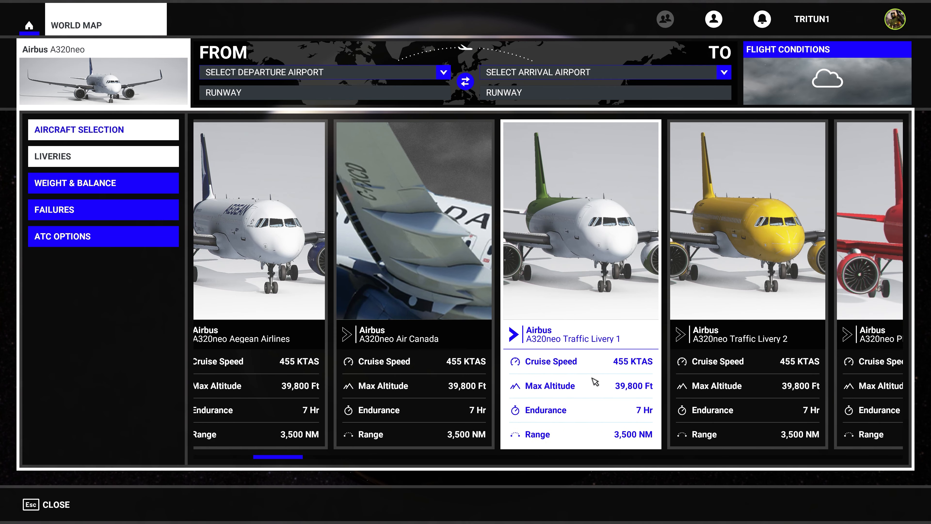
{"action": "scroll", "scroll_direction": "right", "scroll_amount": 3}
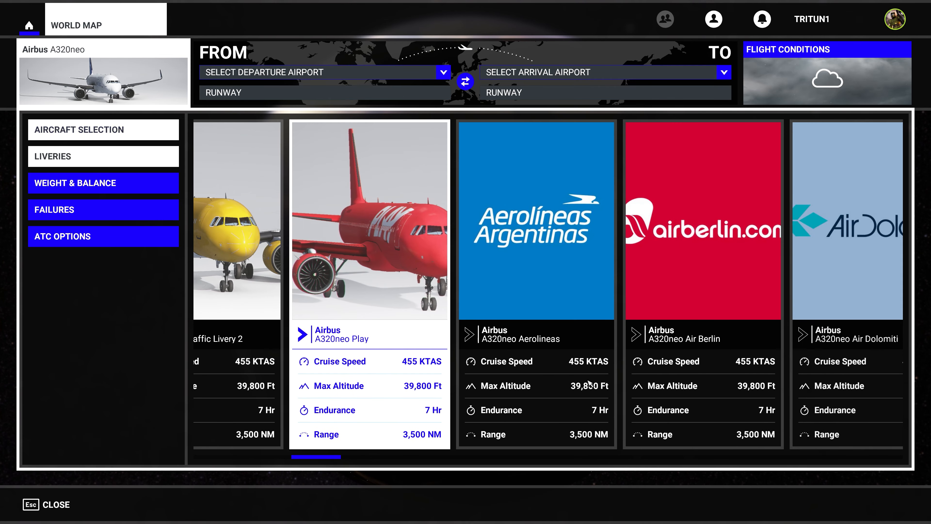
{"action": "scroll", "scroll_direction": "right", "scroll_amount": 3}
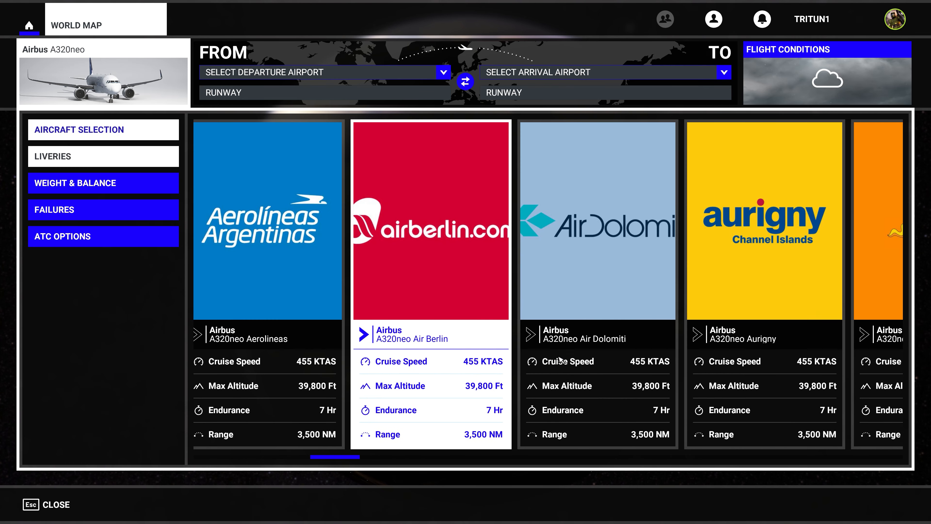
{"action": "scroll", "scroll_direction": "right", "scroll_amount": 3}
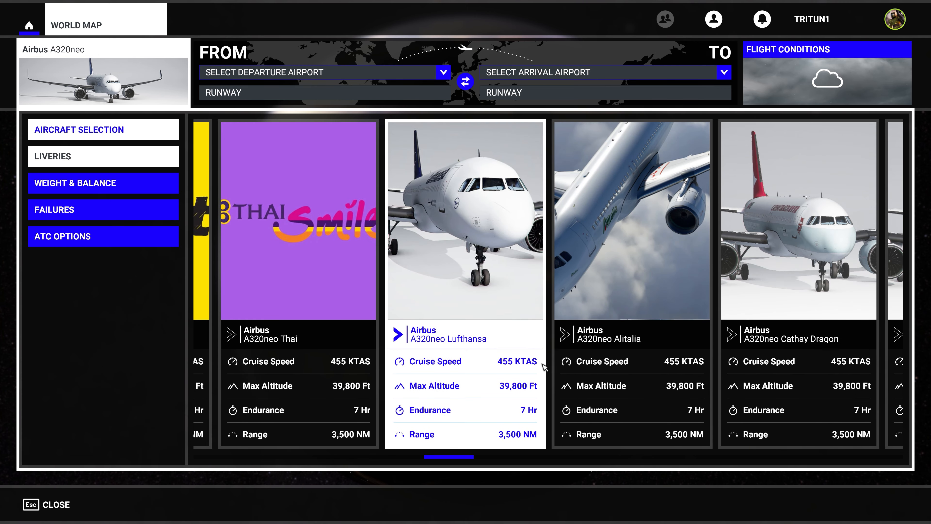
{"action": "scroll", "scroll_direction": "right", "scroll_amount": 3}
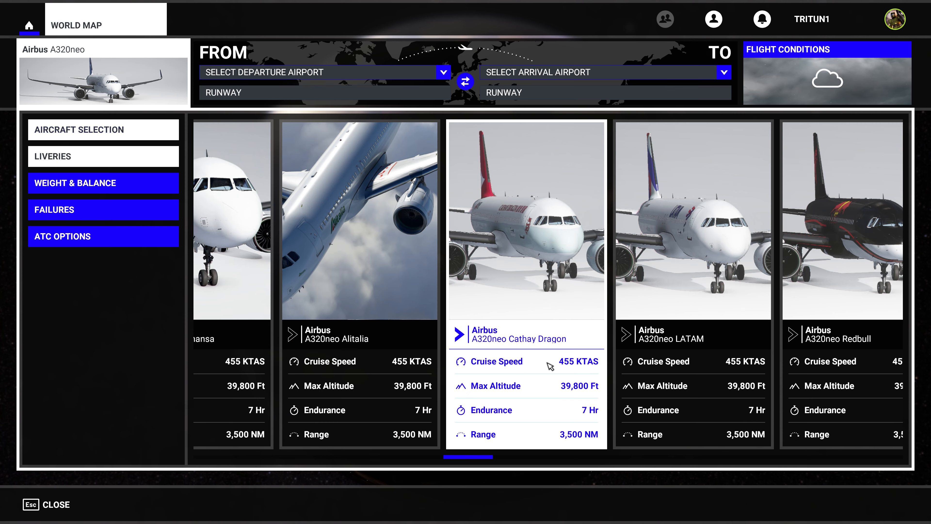
{"action": "scroll", "scroll_direction": "right", "scroll_amount": 3}
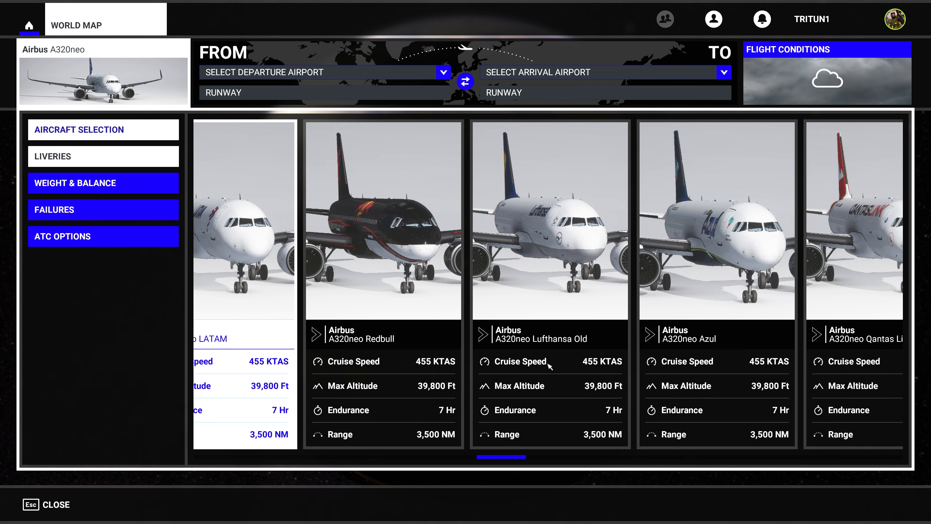
{"action": "scroll", "scroll_direction": "right", "scroll_amount": 3}
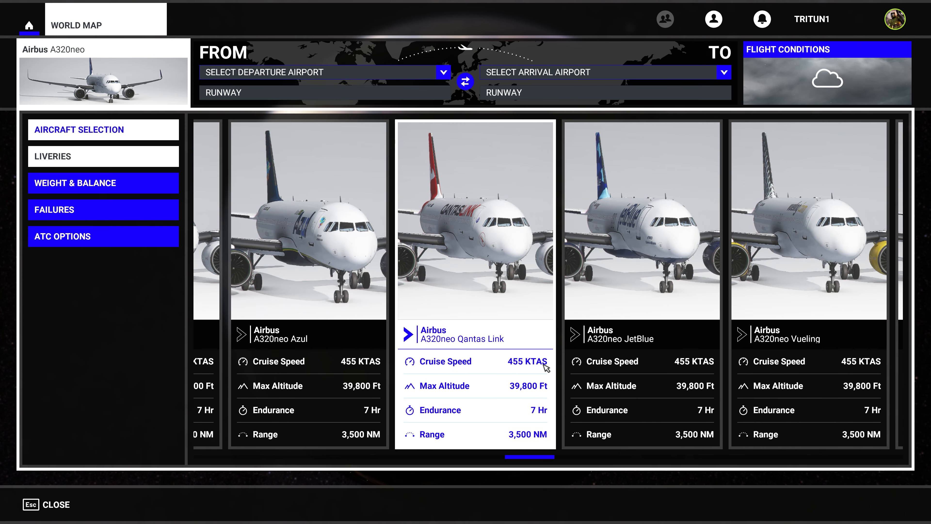
{"action": "scroll", "scroll_direction": "right", "scroll_amount": 3}
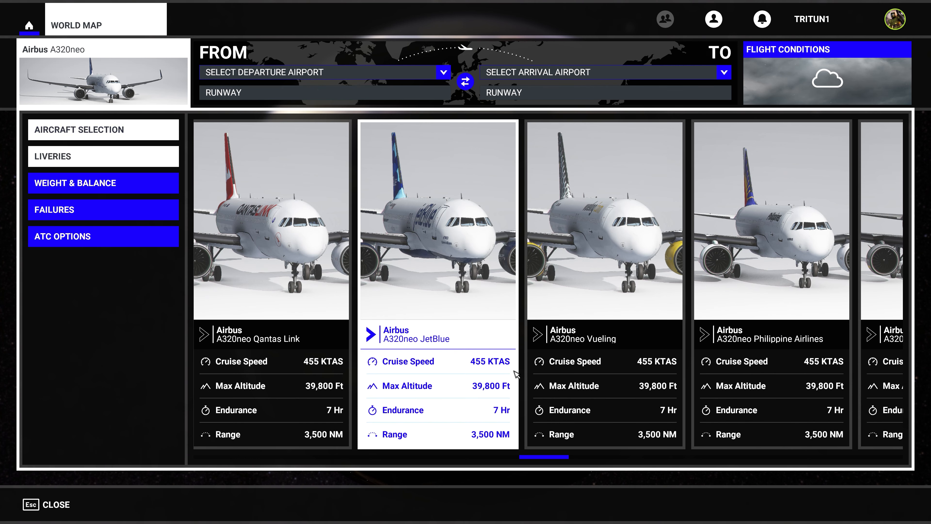
{"action": "mouse_move", "coordinate": [437, 350]}
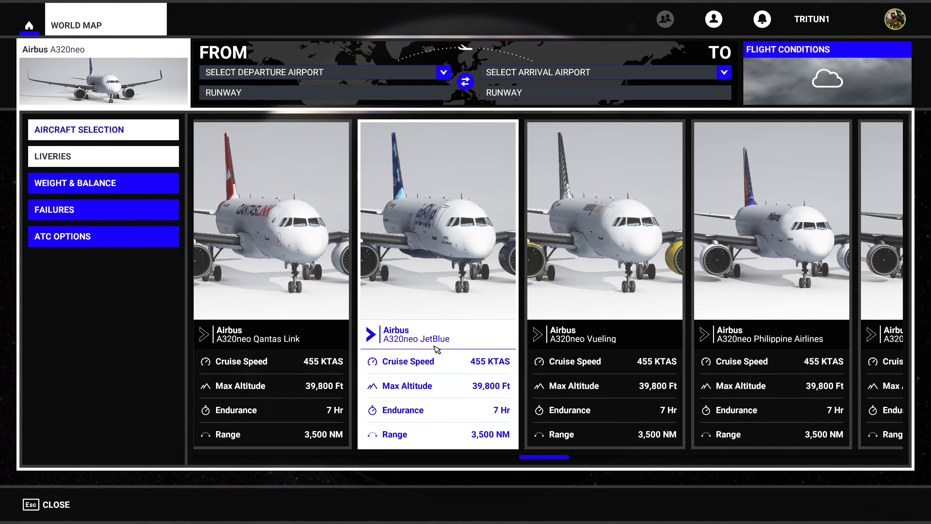
{"action": "scroll", "scroll_direction": "right", "scroll_amount": 3}
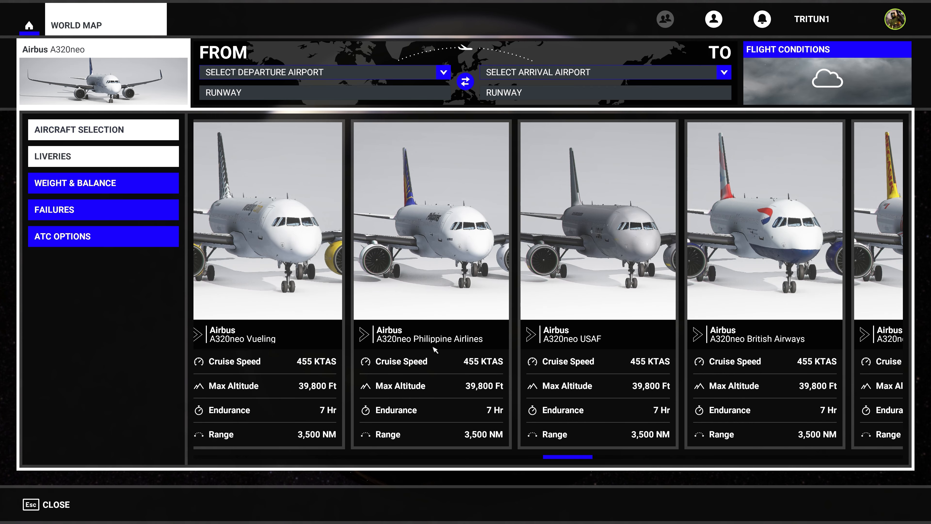
{"action": "left_click", "coordinate": [597, 237]}
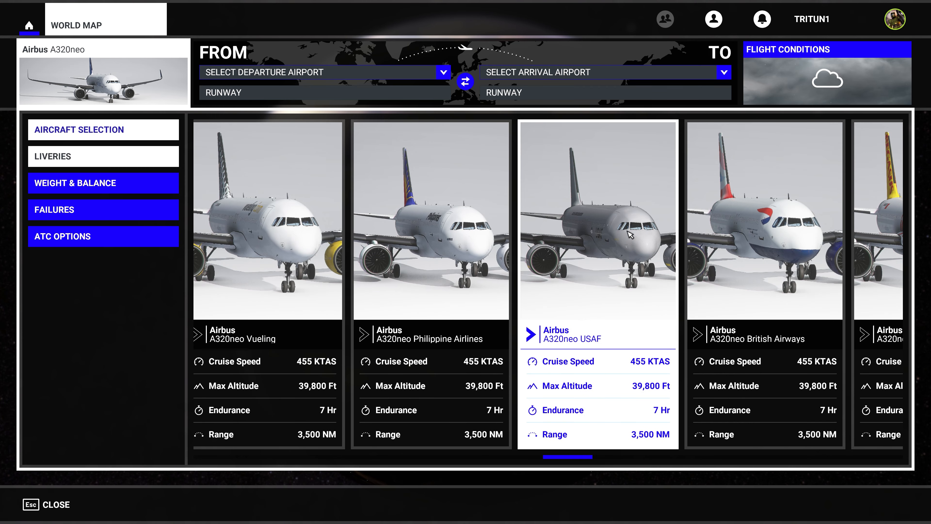
{"action": "mouse_move", "coordinate": [611, 296]}
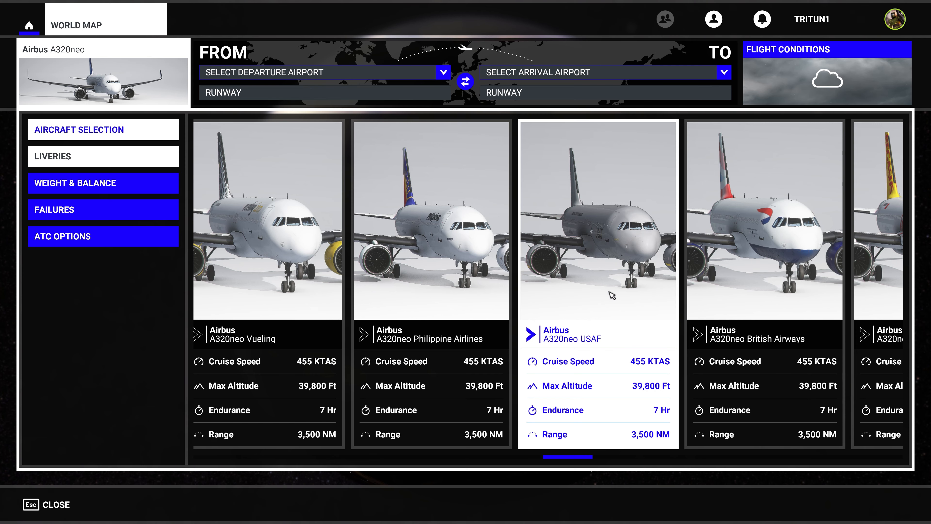
{"action": "scroll", "scroll_direction": "right", "scroll_amount": 3}
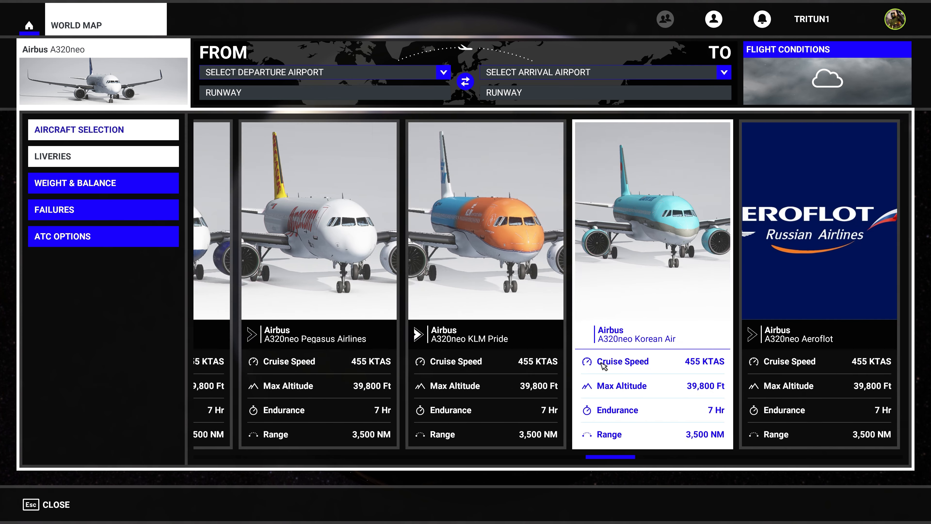
{"action": "scroll", "scroll_direction": "right", "scroll_amount": 3}
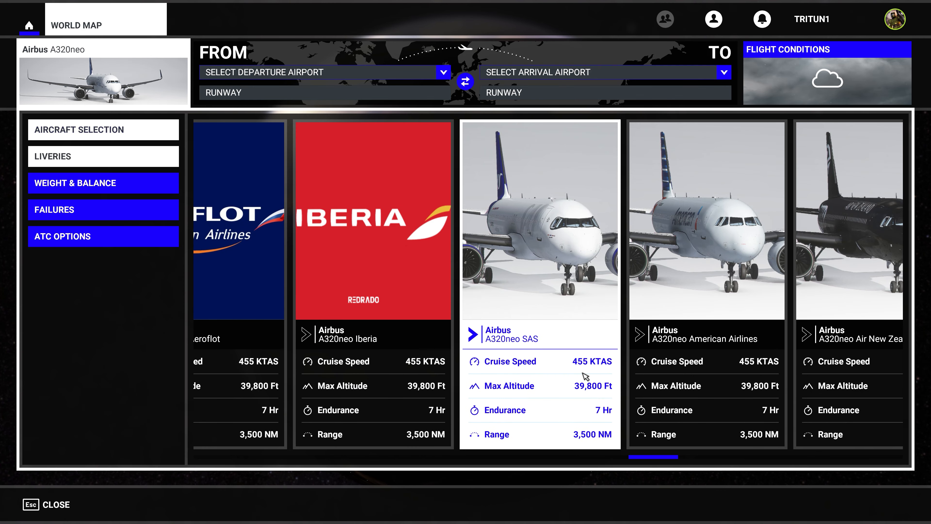
{"action": "scroll", "scroll_direction": "right", "scroll_amount": 3}
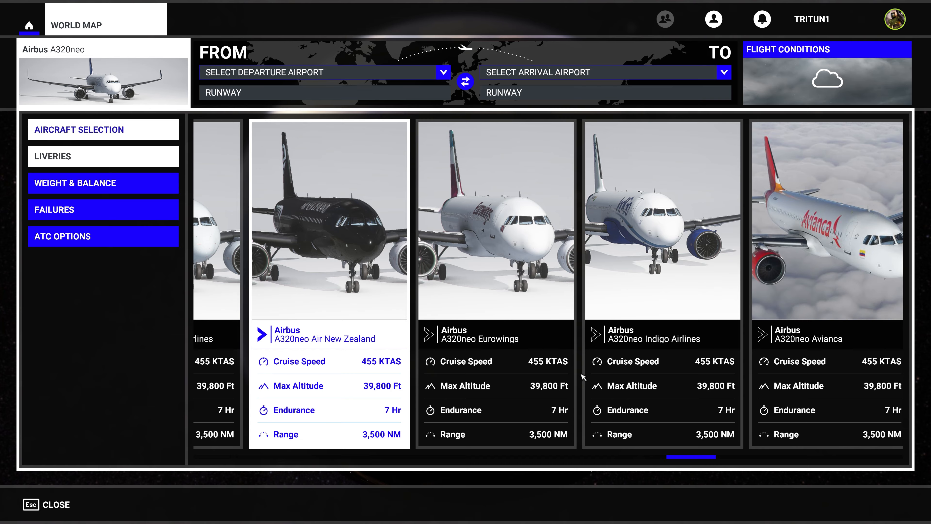
{"action": "scroll", "scroll_direction": "right", "scroll_amount": 3}
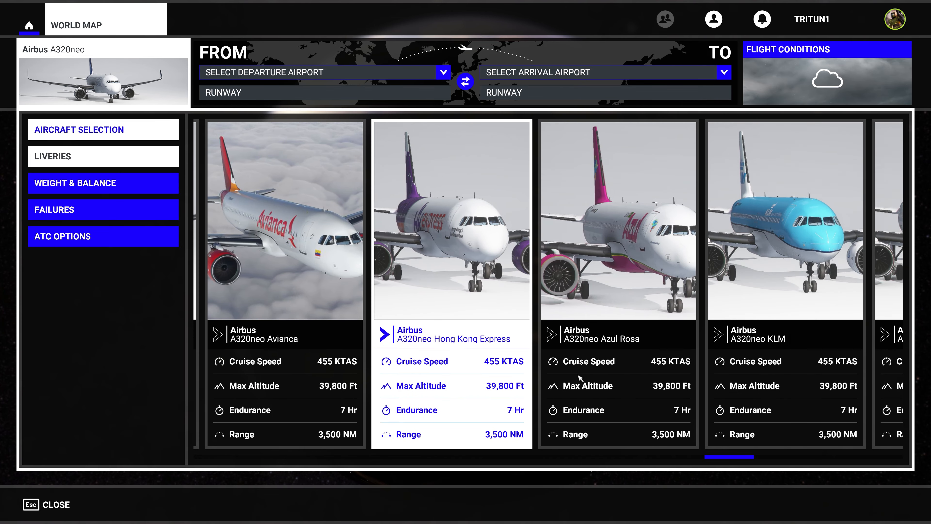
{"action": "scroll", "scroll_direction": "right", "scroll_amount": 3}
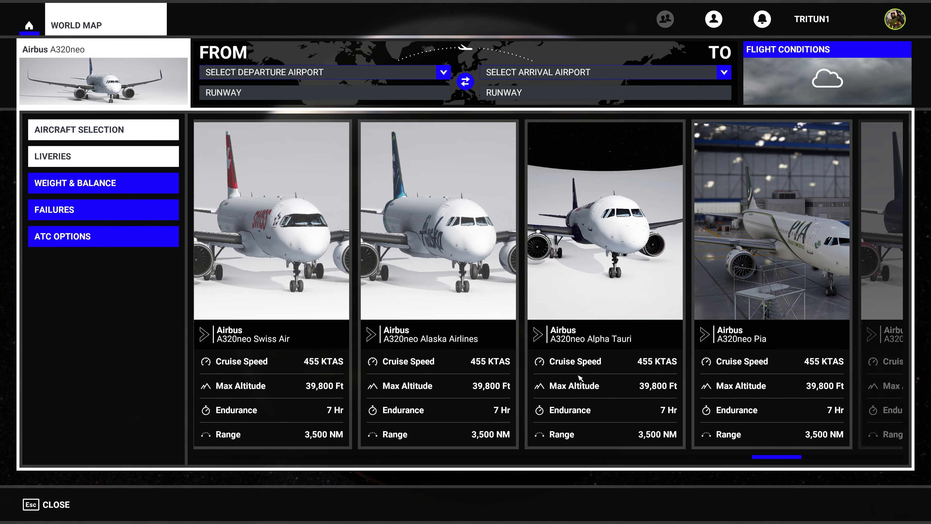
{"action": "scroll", "scroll_direction": "right", "scroll_amount": 3}
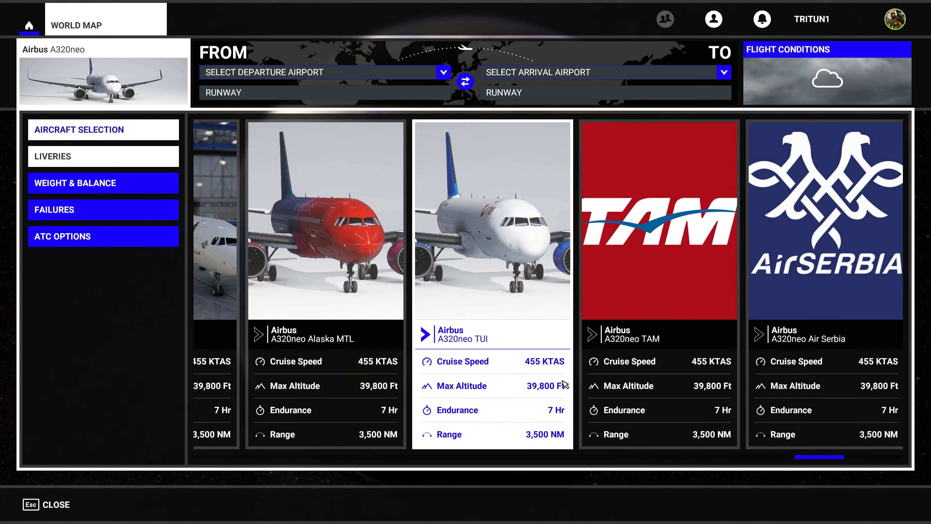
{"action": "scroll", "scroll_direction": "right", "scroll_amount": 3}
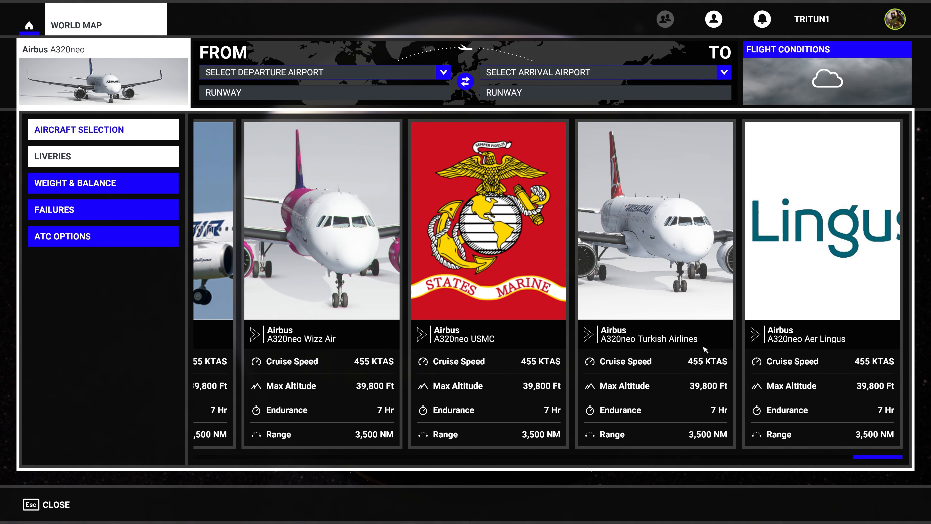
{"action": "mouse_move", "coordinate": [57, 510]}
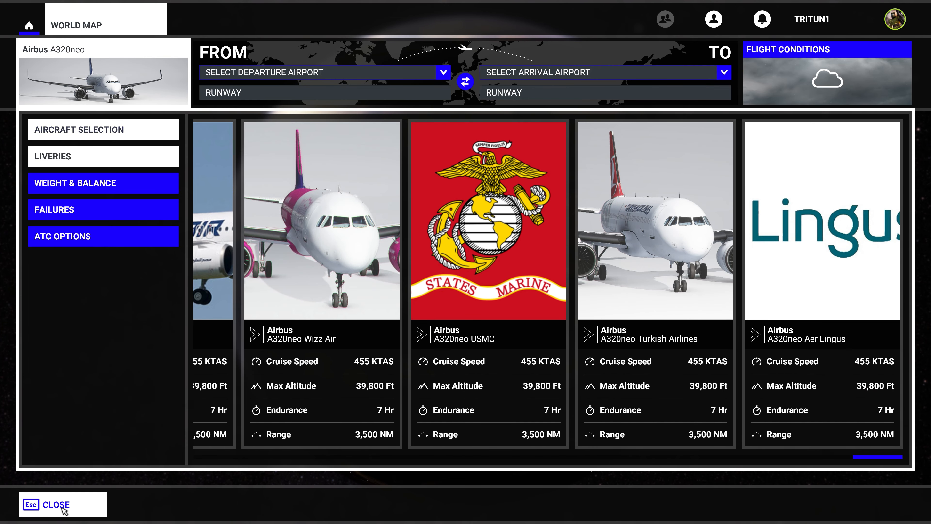
{"action": "left_click", "coordinate": [55, 504]}
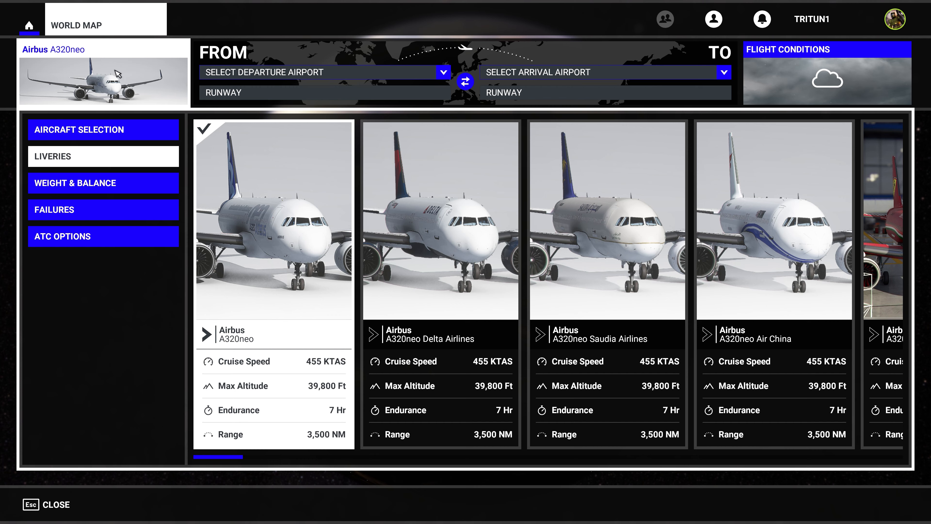
Review the Korean Air 747-8 liveries, then return to the aircraft list and scroll to the Daher TBM 930
{"action": "left_click", "coordinate": [103, 130]}
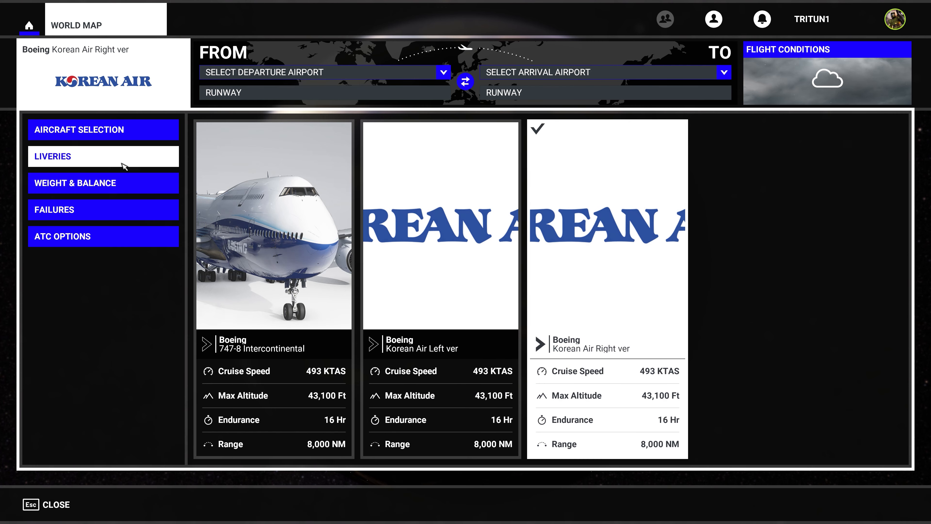
{"action": "left_click", "coordinate": [103, 130]}
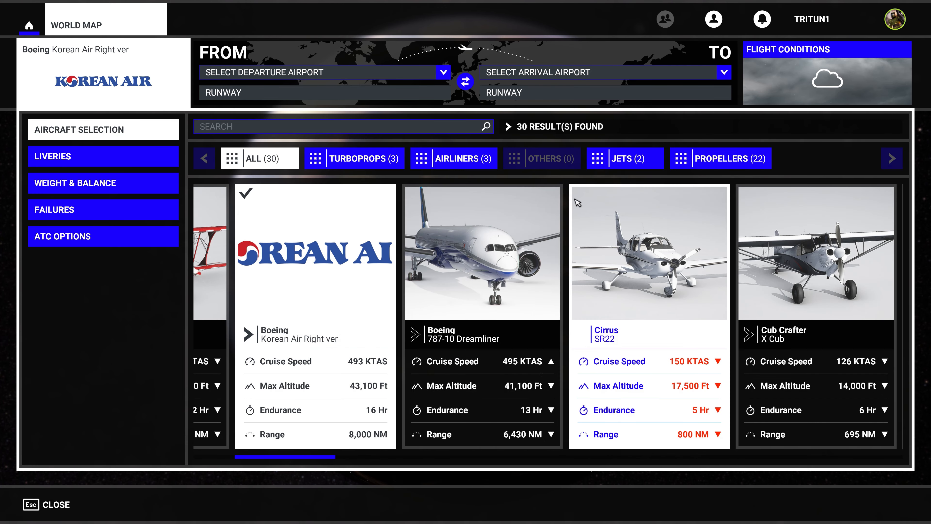
{"action": "scroll", "scroll_direction": "right", "scroll_amount": 3}
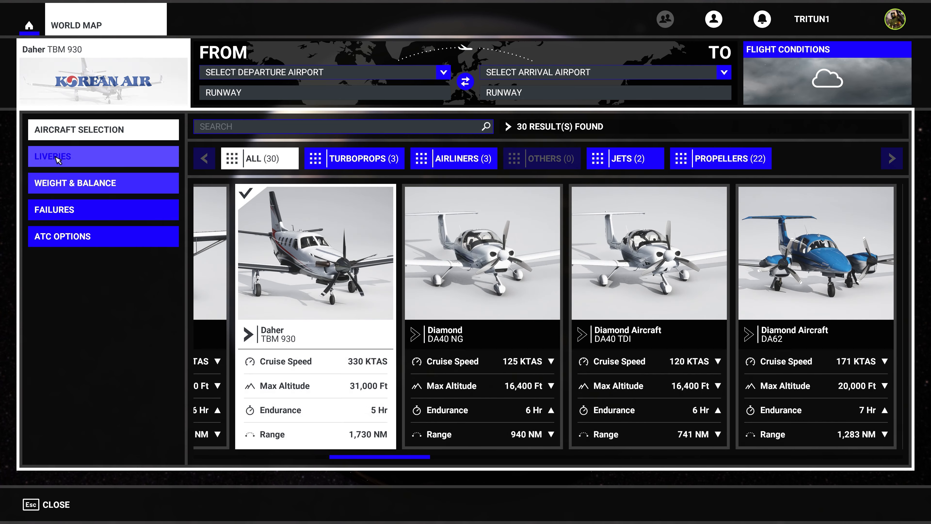
Check the TBM 930 and DA40 TDI liveries, then apply the DA40 NG Red livery and return to the aircraft list
{"action": "left_click", "coordinate": [103, 129]}
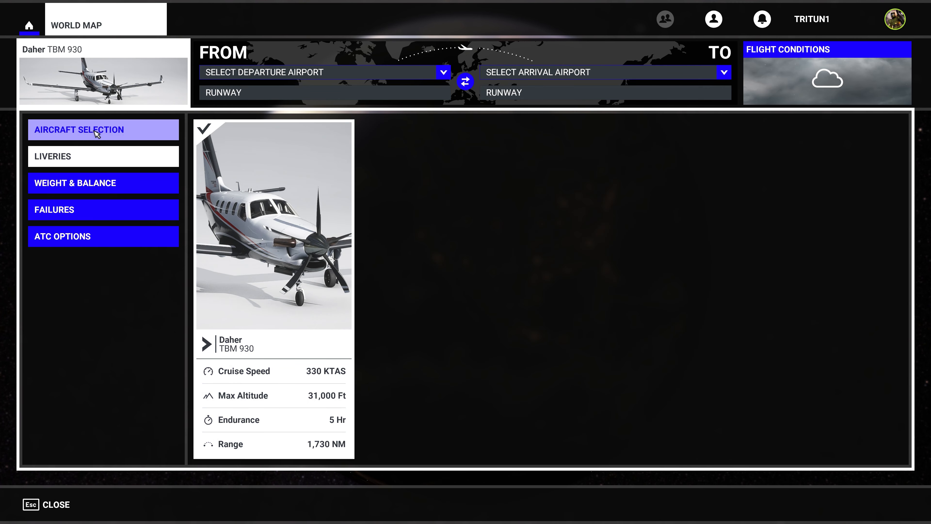
{"action": "left_click", "coordinate": [102, 129]}
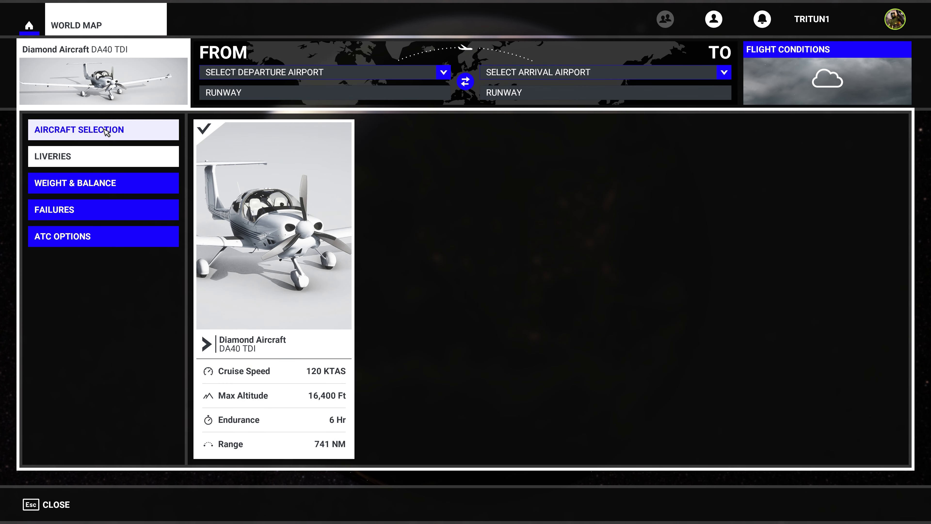
{"action": "left_click", "coordinate": [102, 130]}
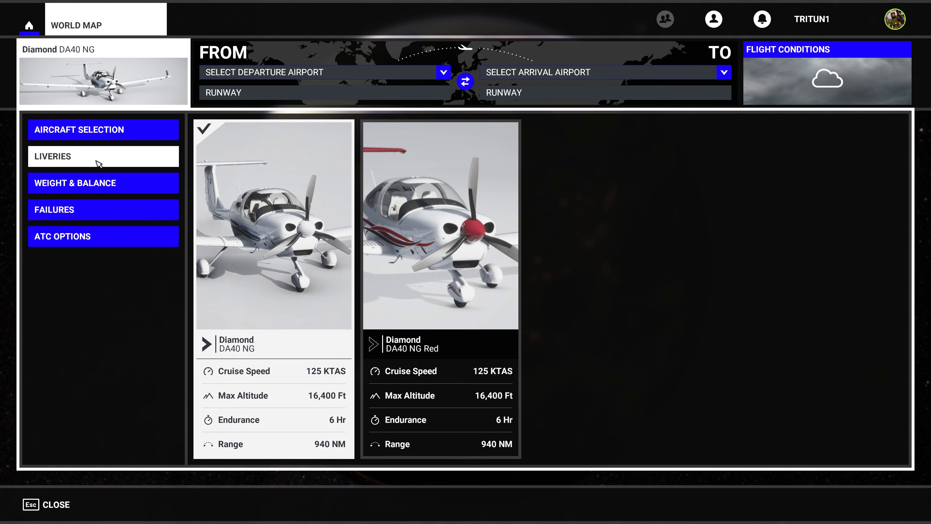
{"action": "left_click", "coordinate": [440, 225]}
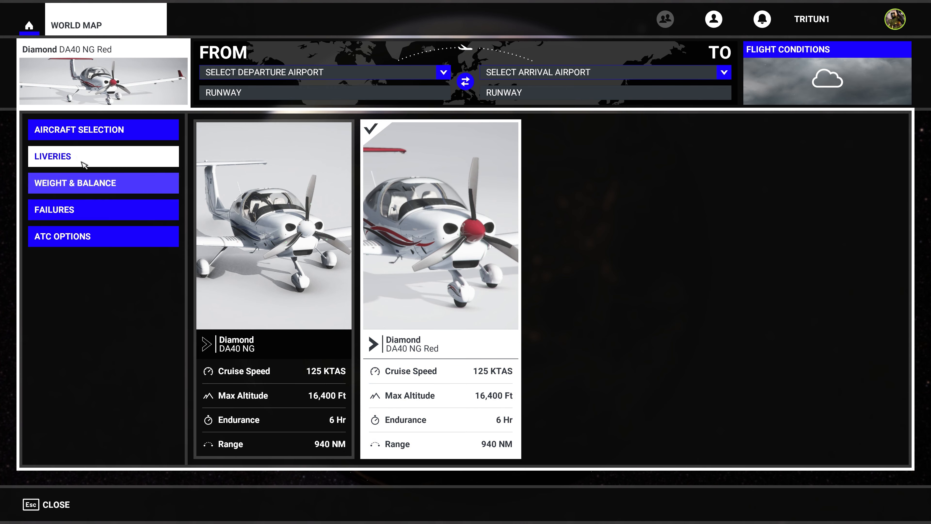
{"action": "left_click", "coordinate": [103, 130]}
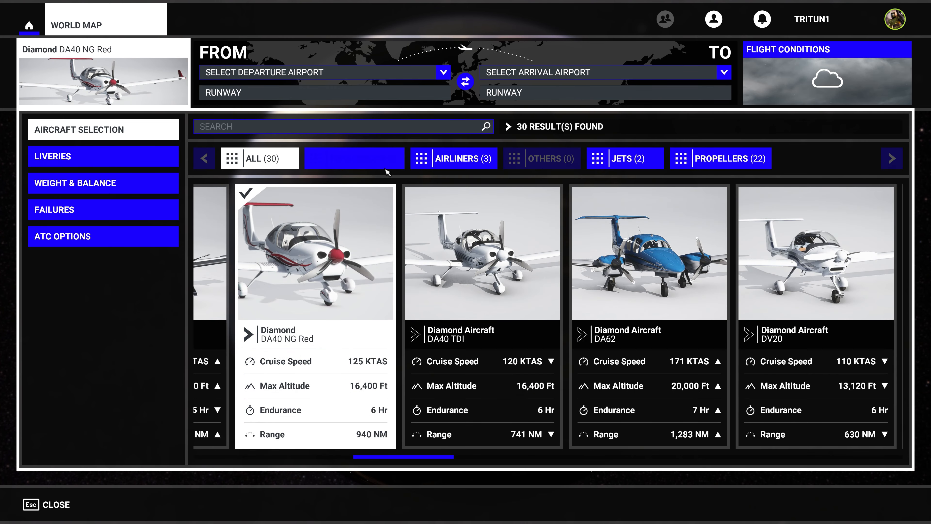
Filter to Turboprops and choose the Cessna 208 B Grand Caravan EX for the FedEx livery
{"action": "left_click", "coordinate": [354, 159]}
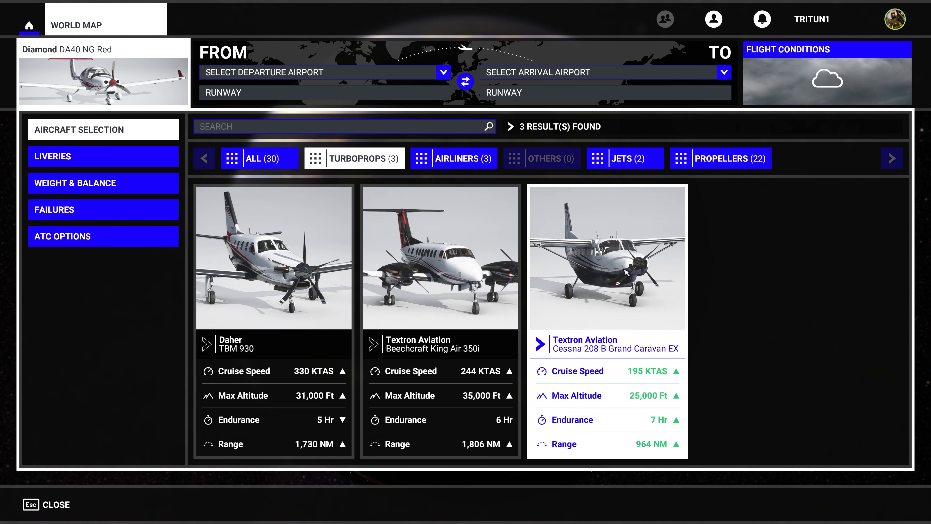
{"action": "left_click", "coordinate": [607, 258]}
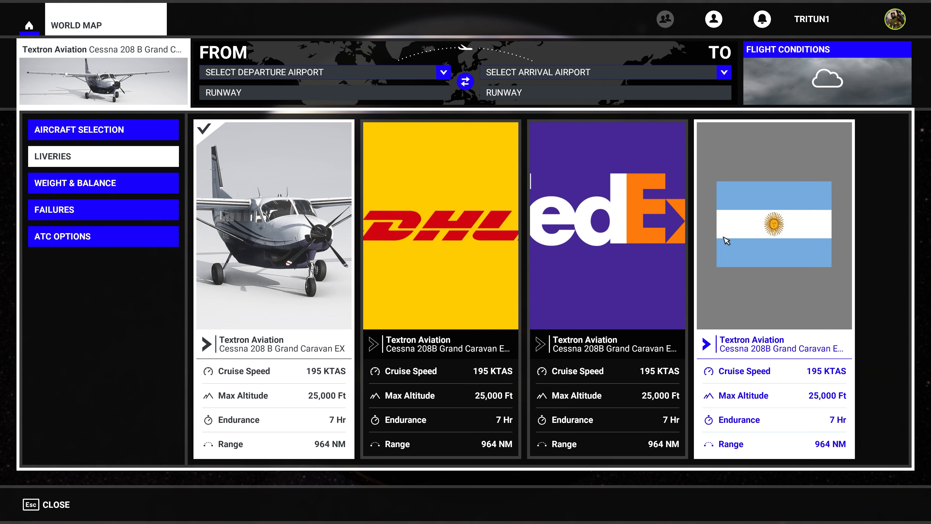
{"action": "mouse_move", "coordinate": [803, 266]}
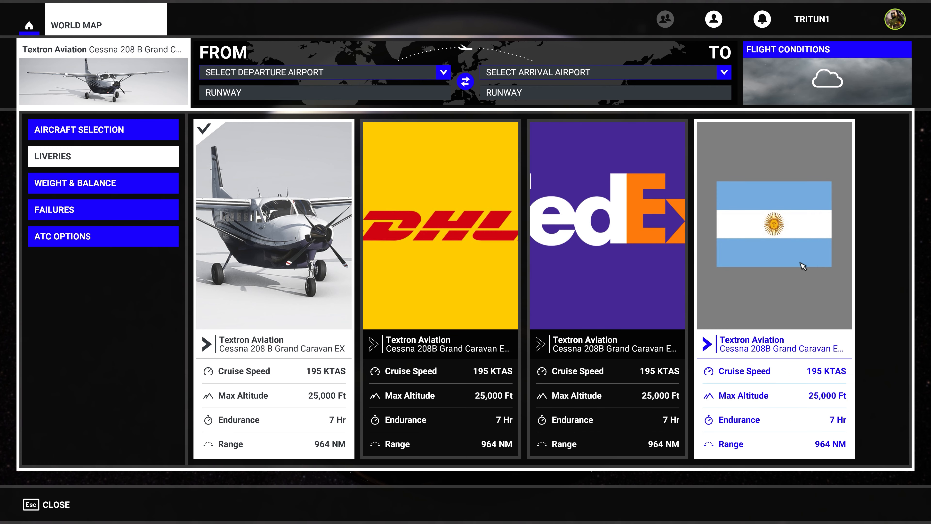
{"action": "mouse_move", "coordinate": [795, 311]}
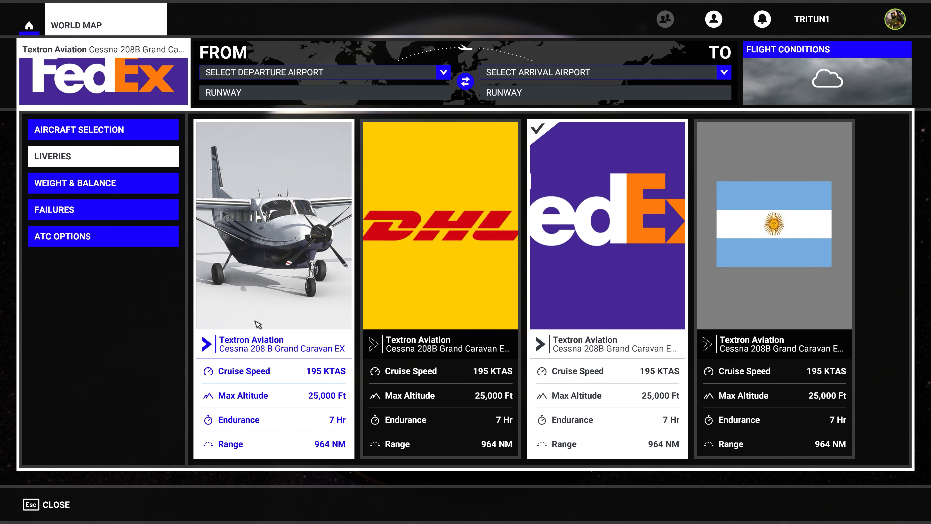
{"action": "mouse_move", "coordinate": [205, 294]}
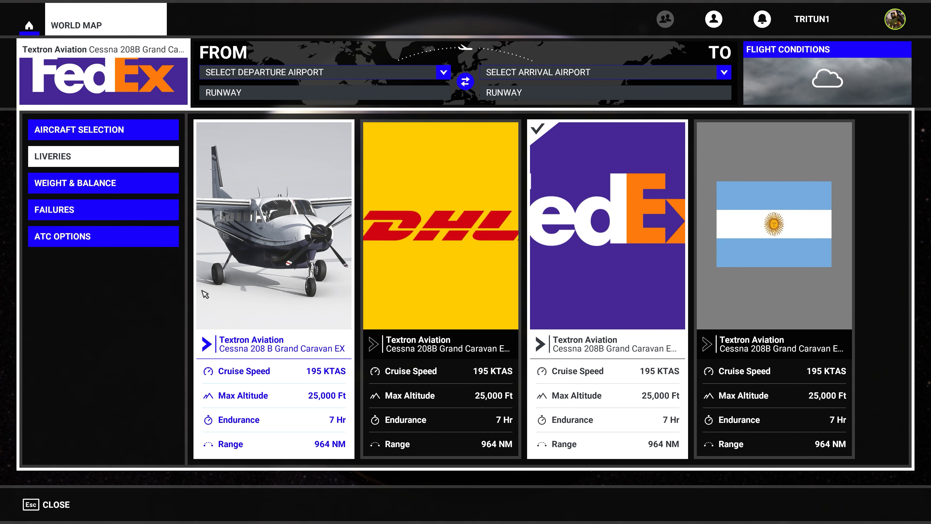